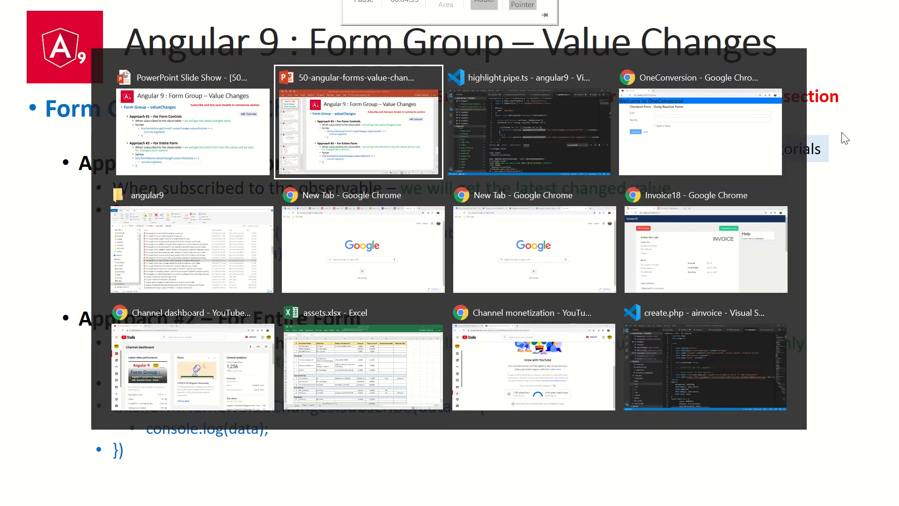
In Chrome, enter a test value in the Email field, then clear the checkout form
click(521, 120)
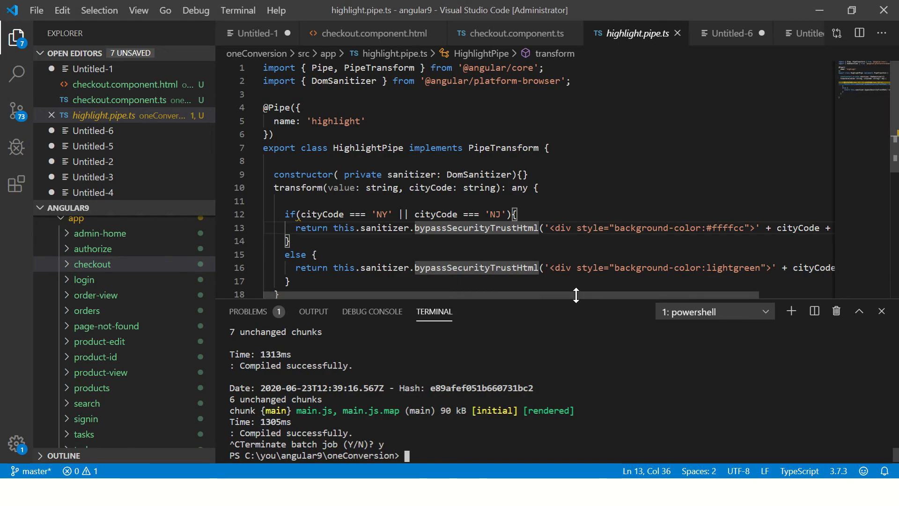
click(543, 268)
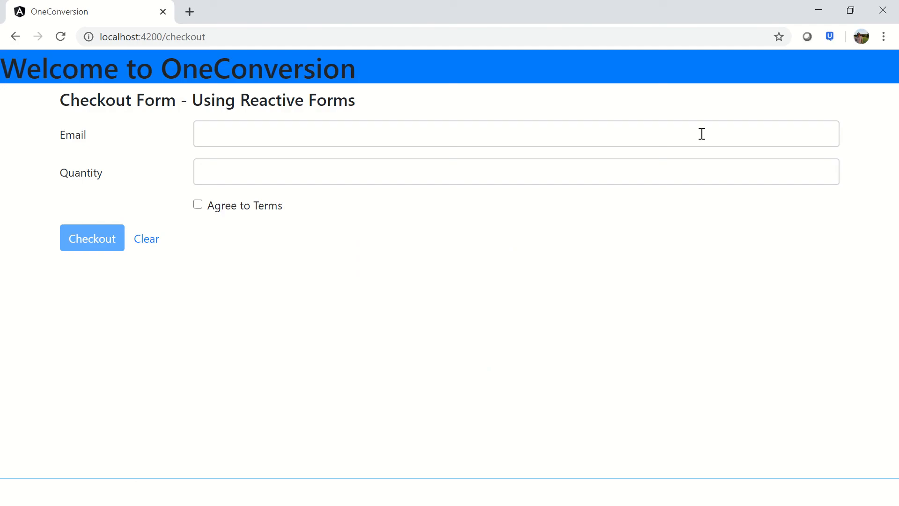
mouse_move(385, 287)
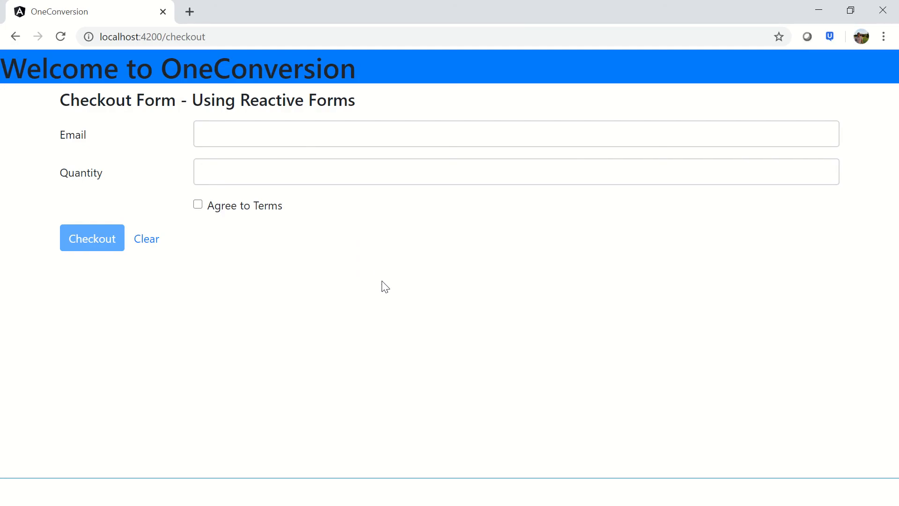
mouse_move(334, 269)
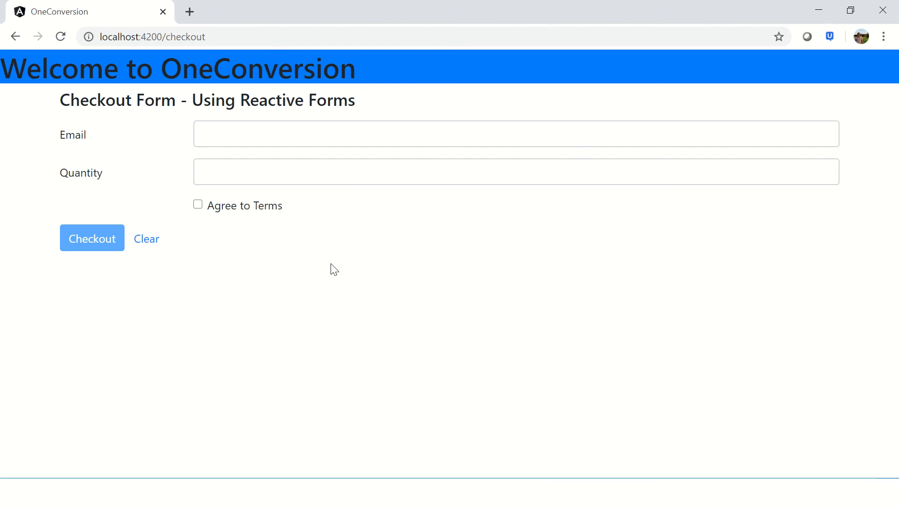
click(92, 238)
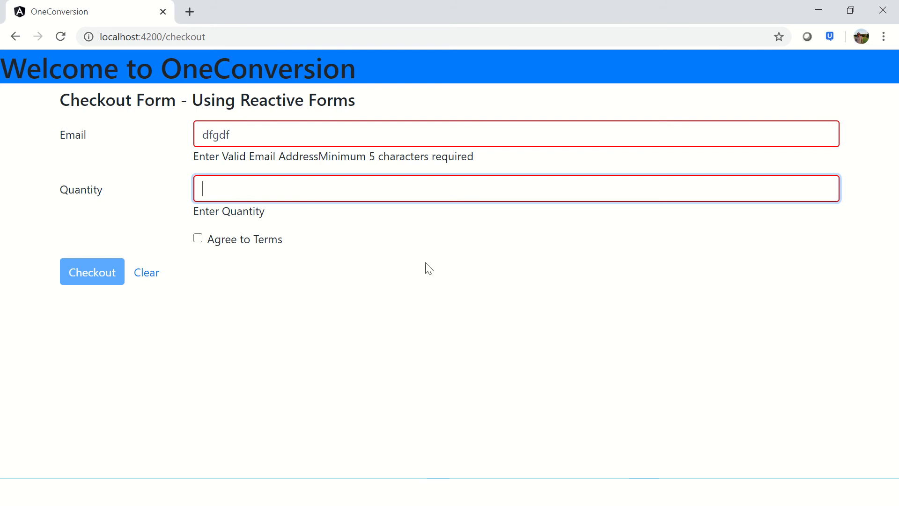
click(146, 272)
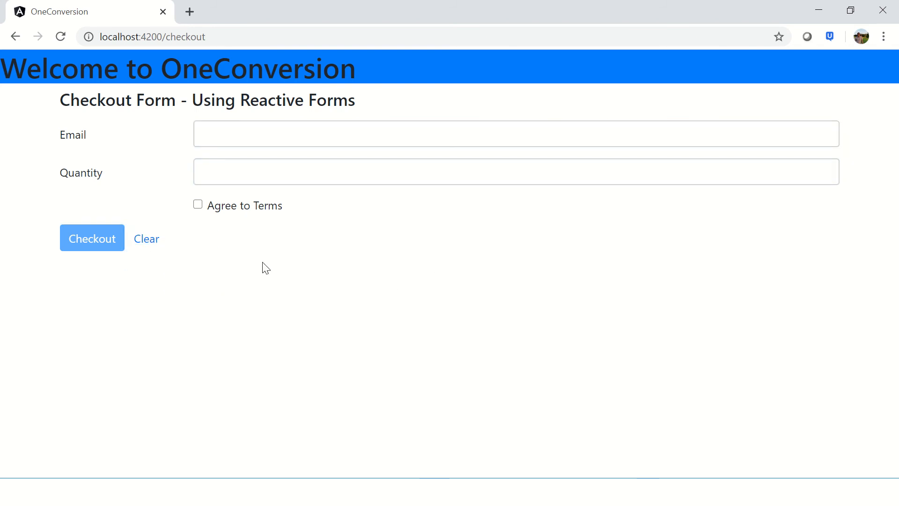
mouse_move(285, 258)
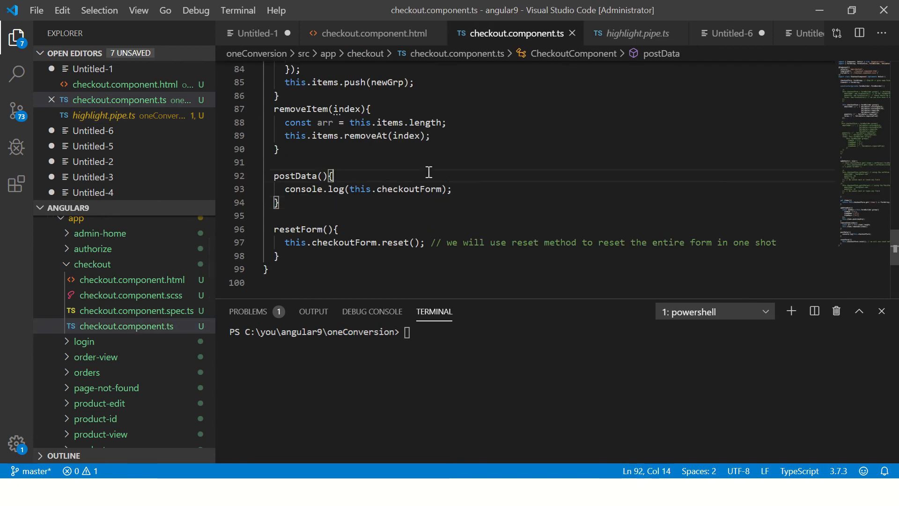
Review checkout.component.html, then return to checkout.component.ts
click(370, 33)
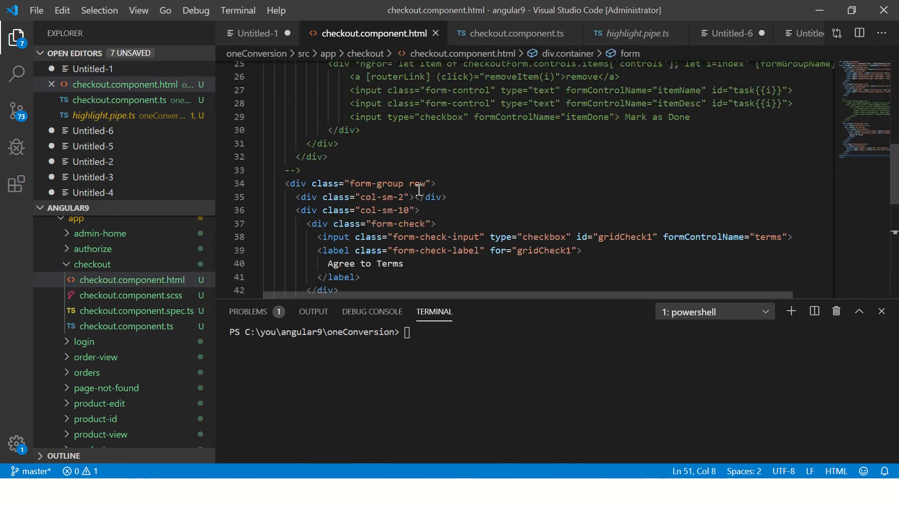
scroll(down, 3)
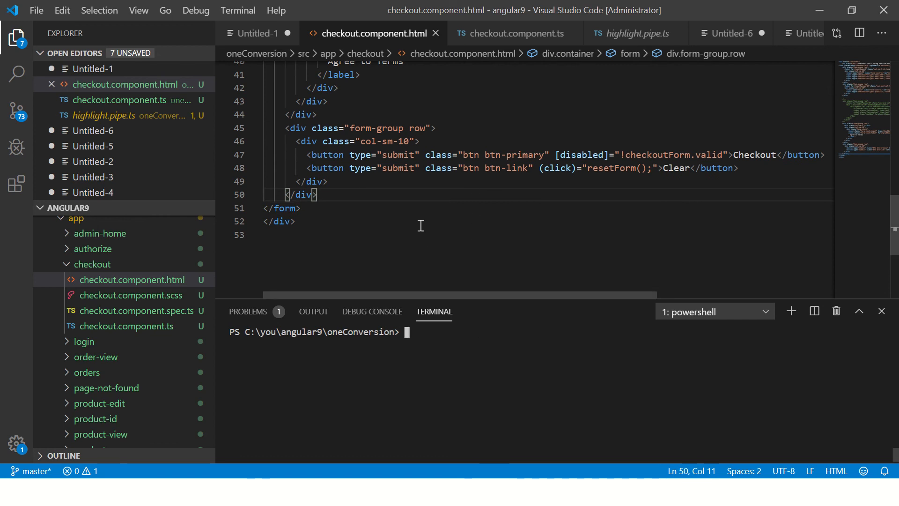
mouse_move(385, 203)
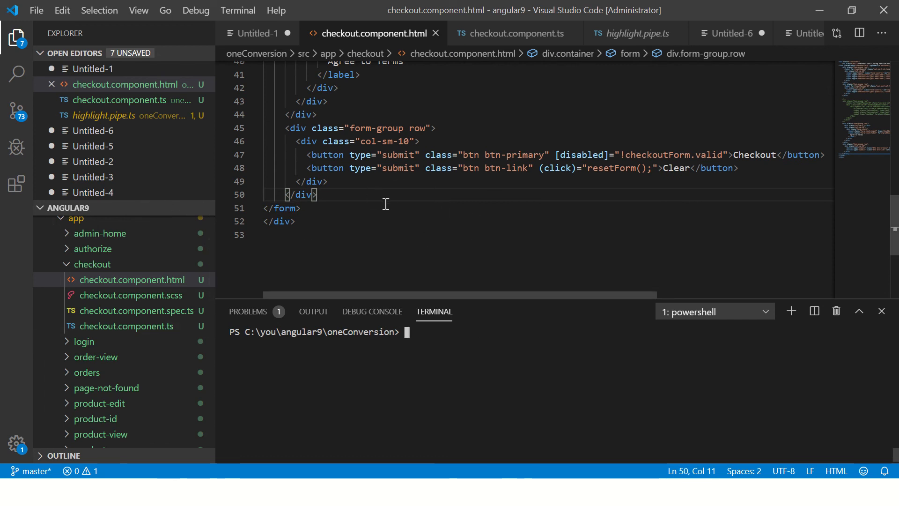
scroll(up, 3)
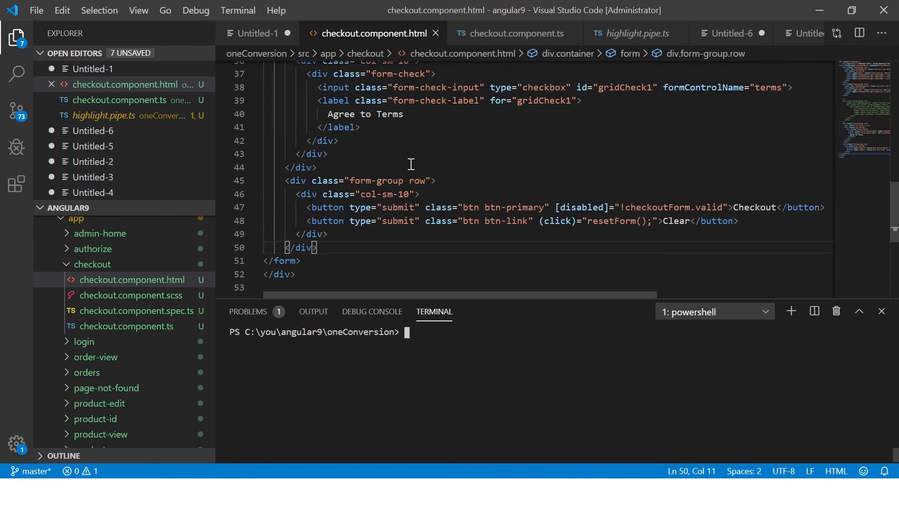
scroll(up, 3)
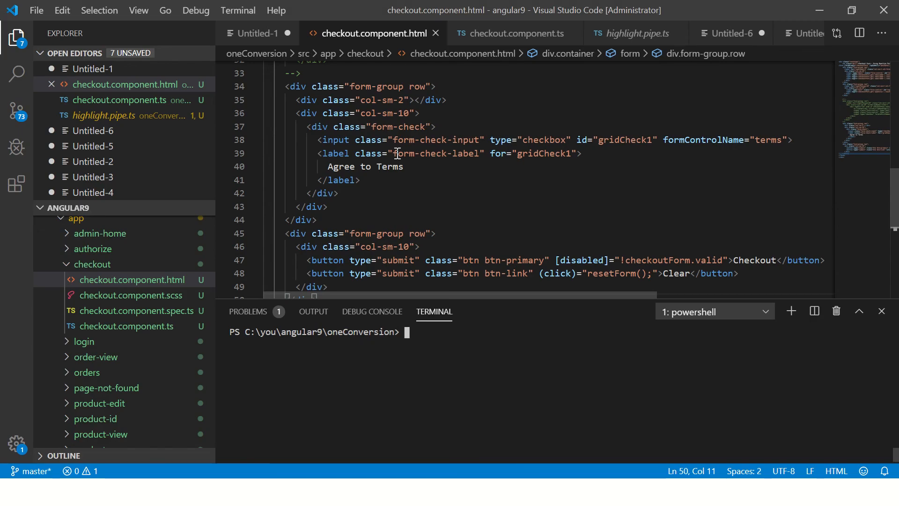
click(513, 33)
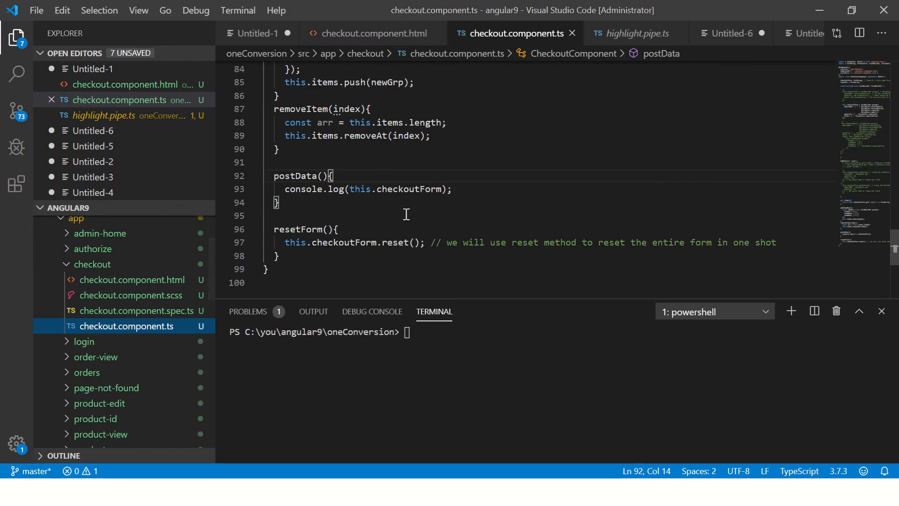
Add blank lines in ngOnInit and type this.checkoutForm.valueChanges
scroll(up, 3)
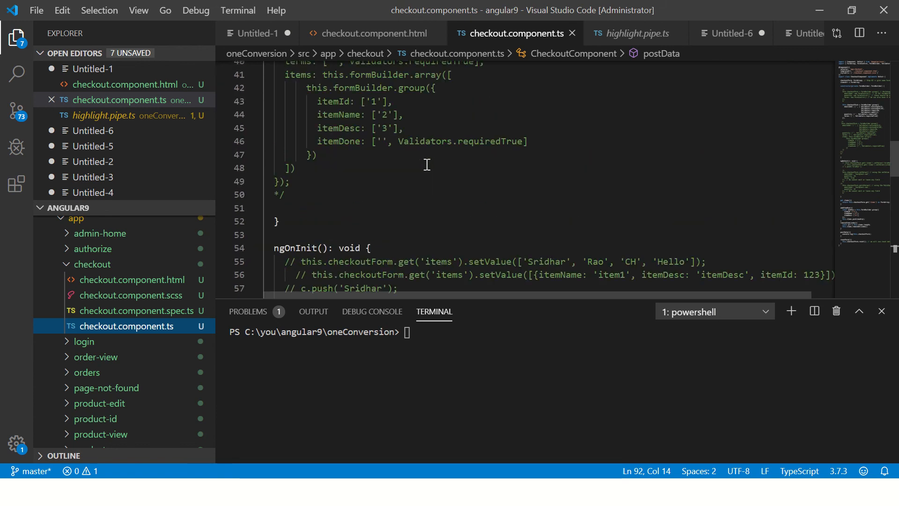
key(Enter)
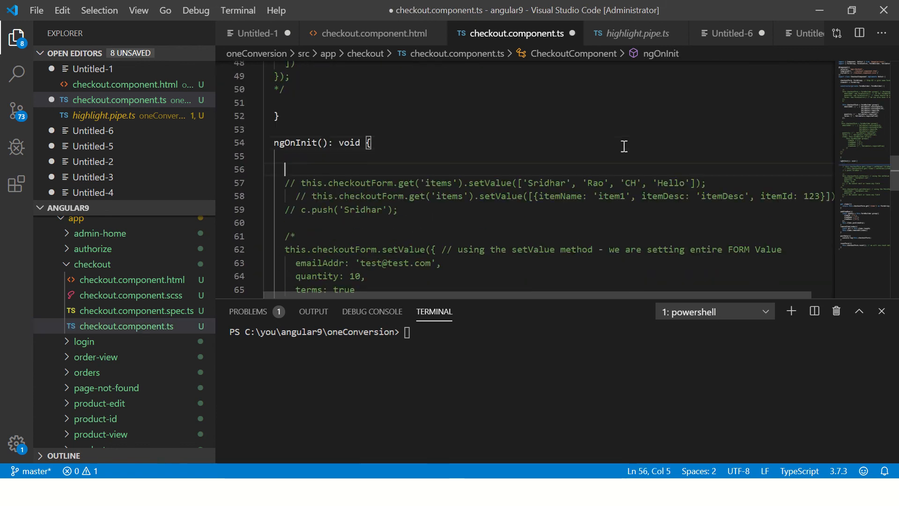
key(Enter)
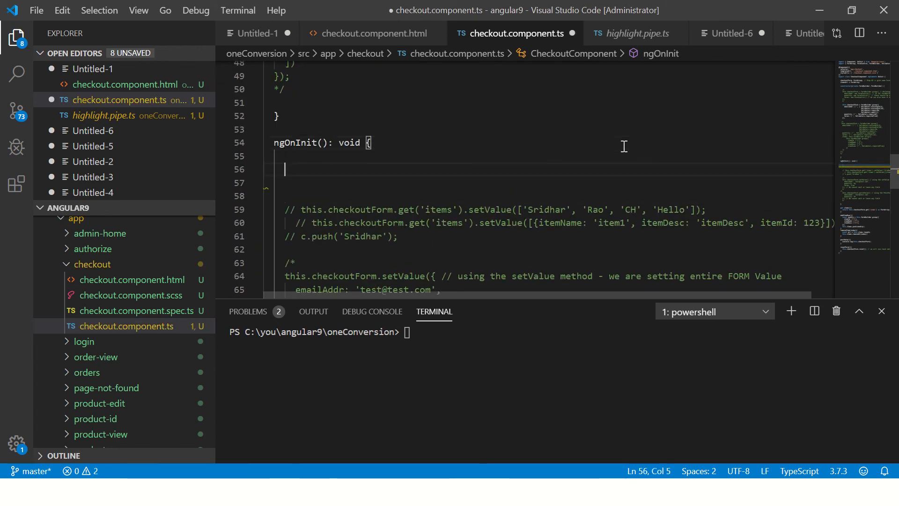
text(this.checkoutForm)
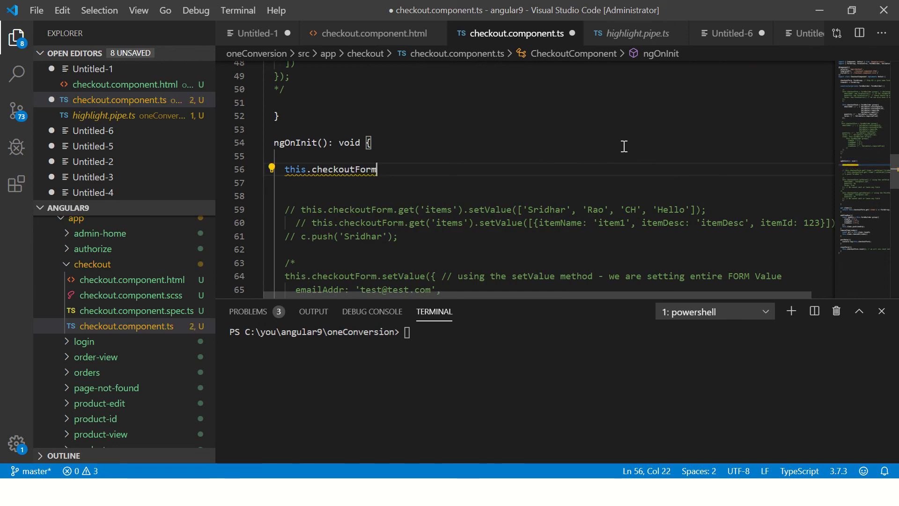
text(.)
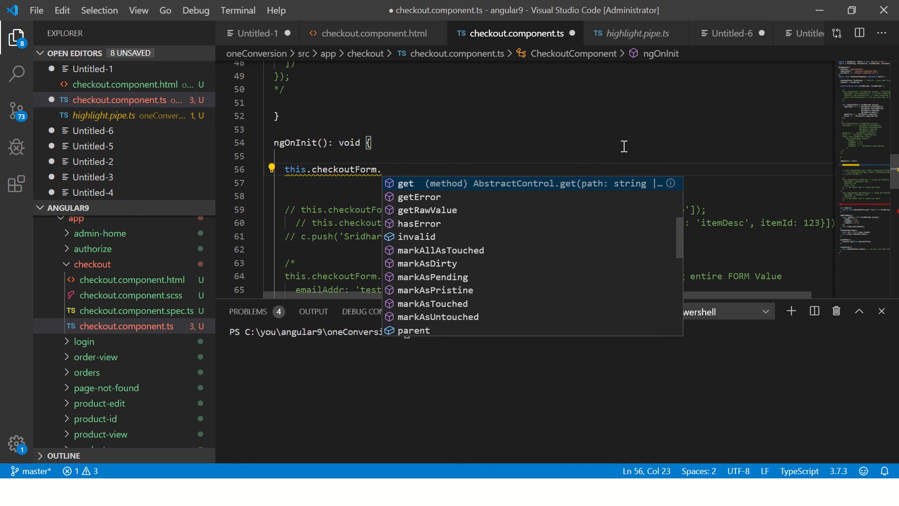
text(valueChanges)
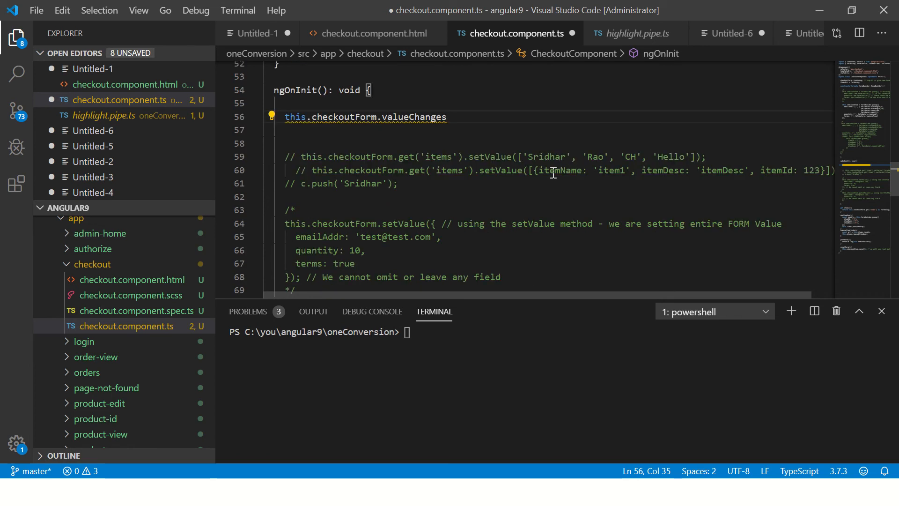
scroll(up, 3)
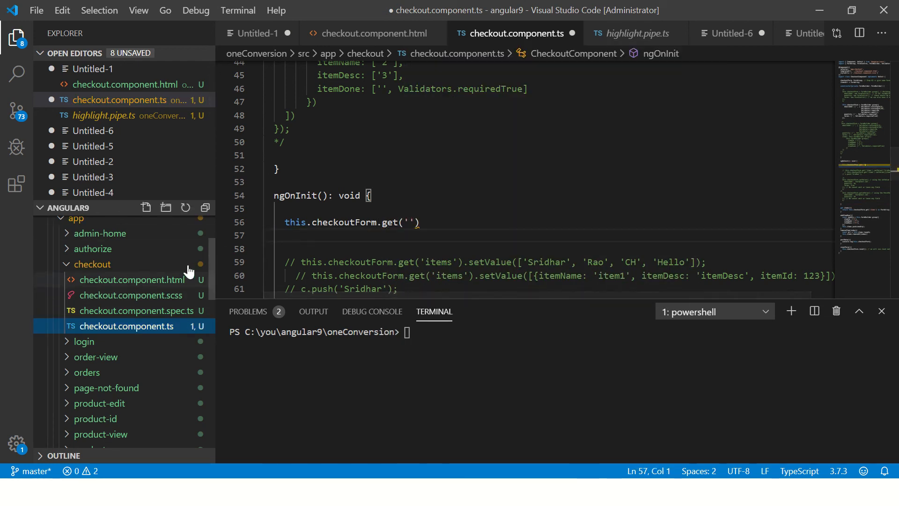
Copy the emailAddr control name from the template into the get() call
click(132, 280)
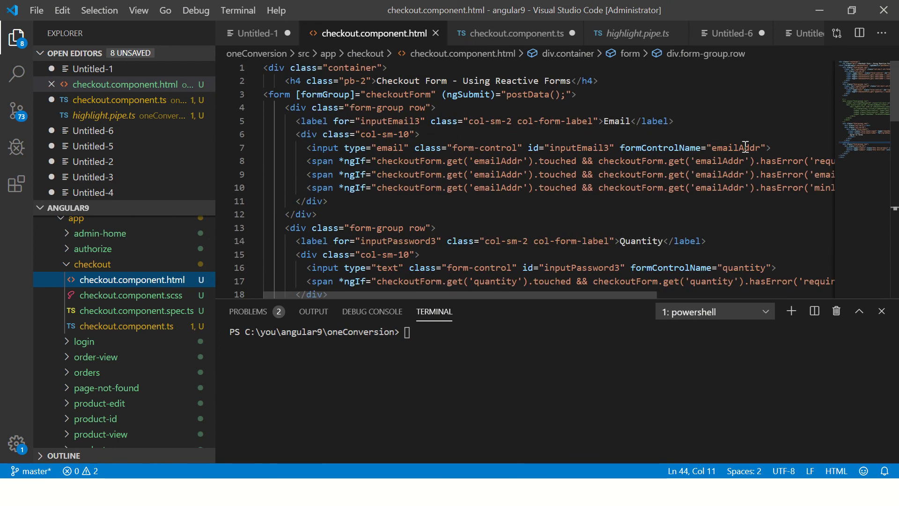
double_click(737, 148)
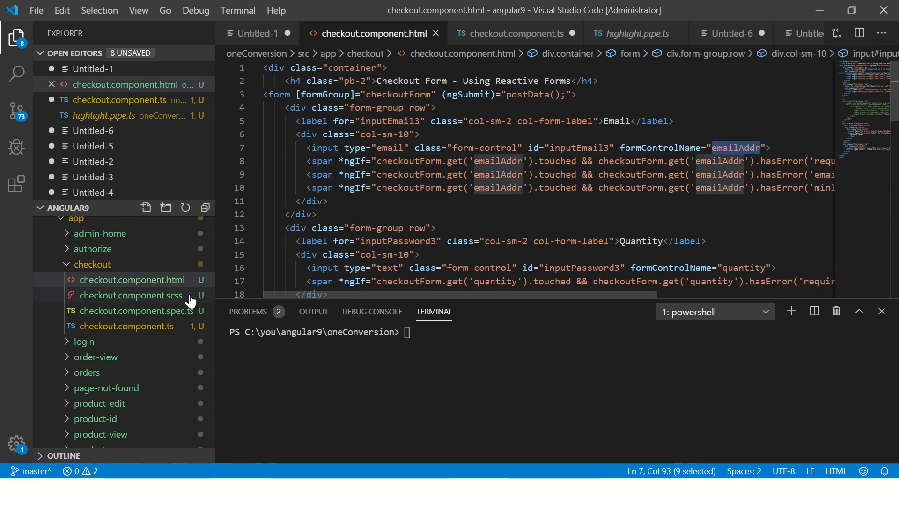
mouse_move(761, 216)
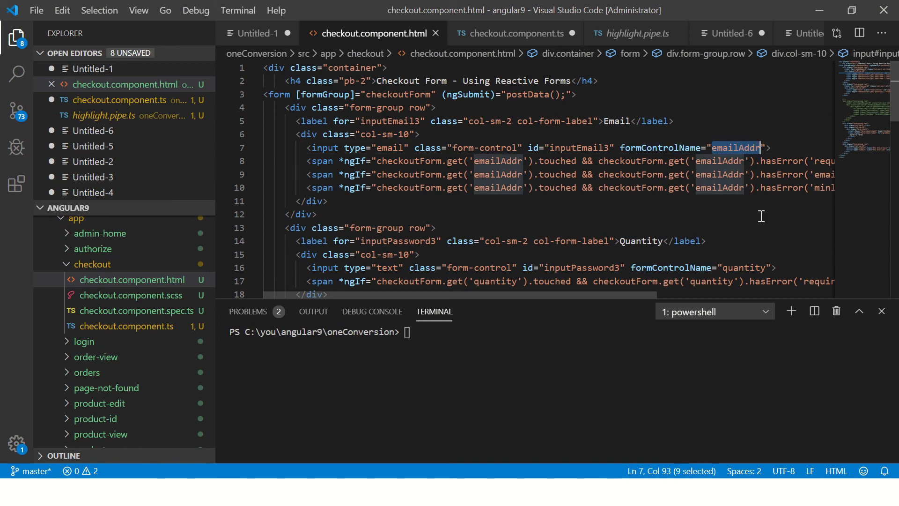
click(511, 33)
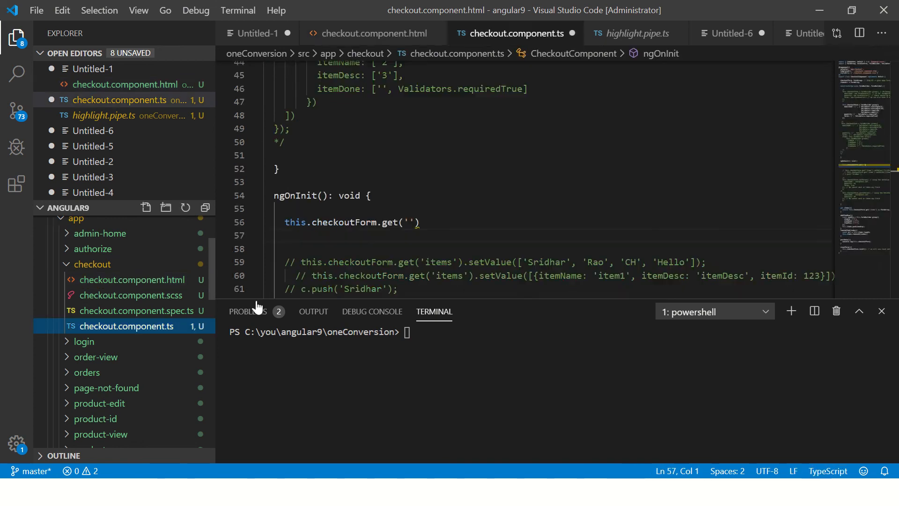
text(emailAddr)
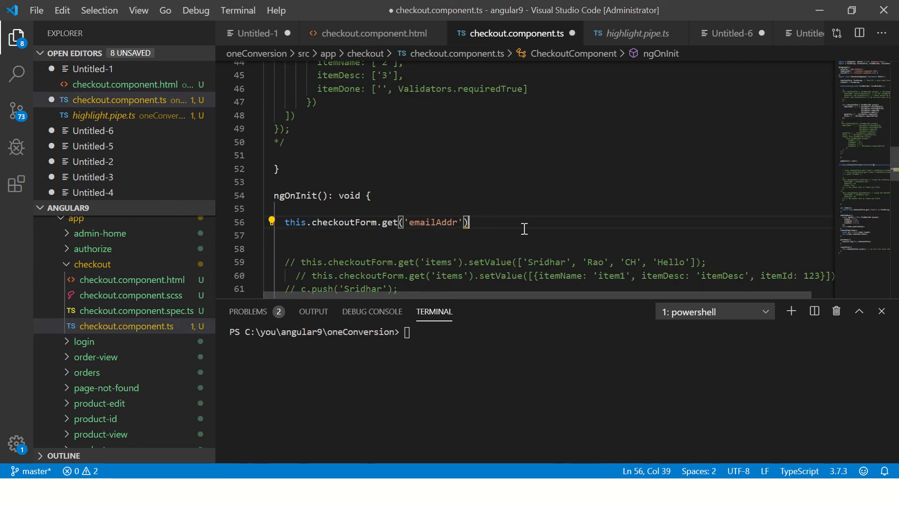
Chain .valueChanges.subscribe with a callback logging console.log(data)
text(.valueChanges)
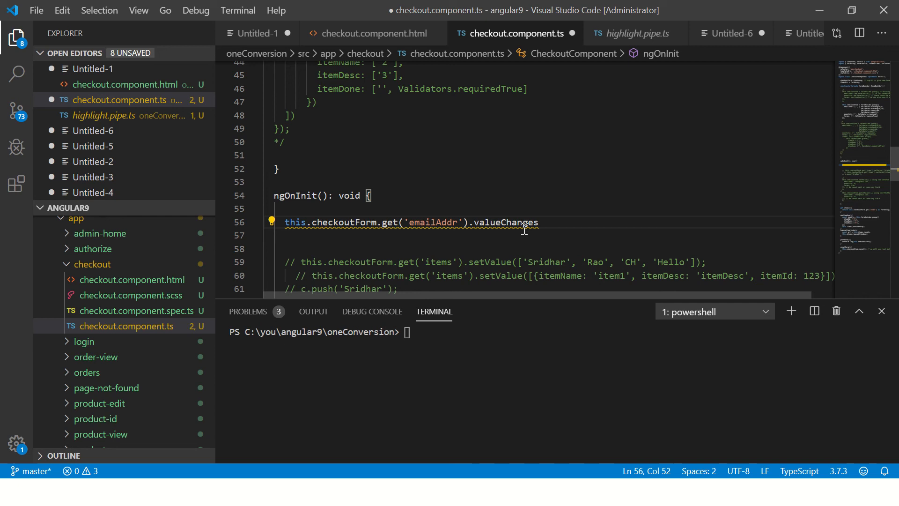
text(.subscribe()
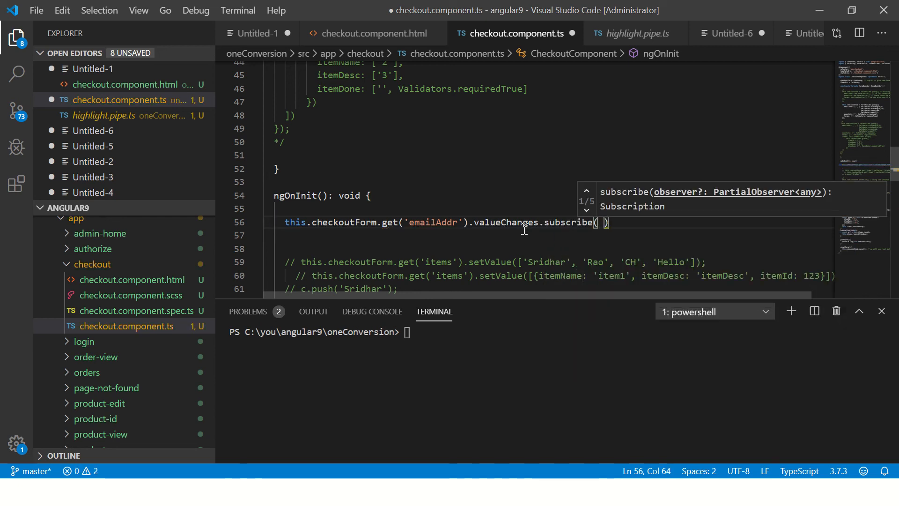
text(data => {)
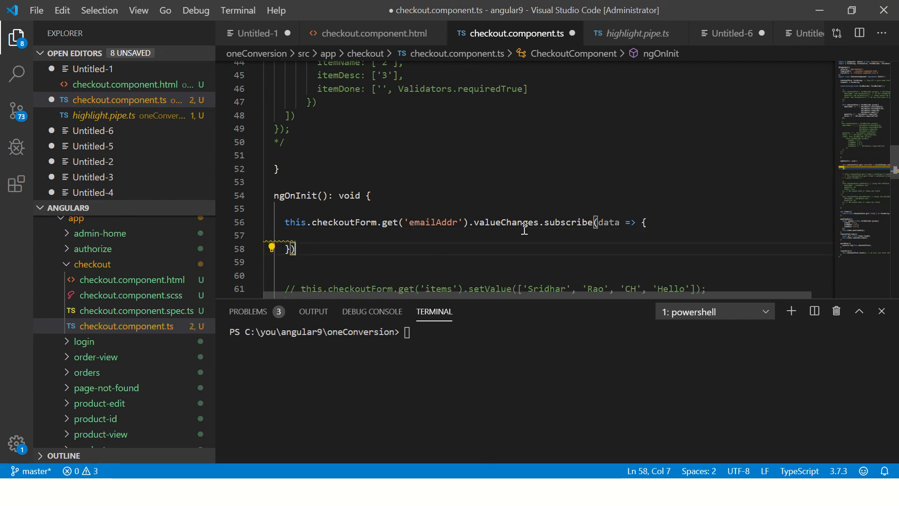
text(console.)
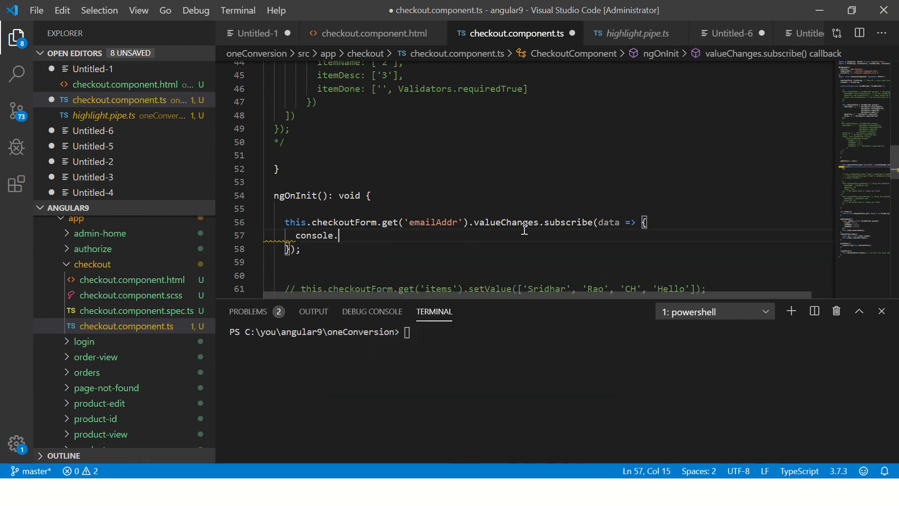
text(log(data);)
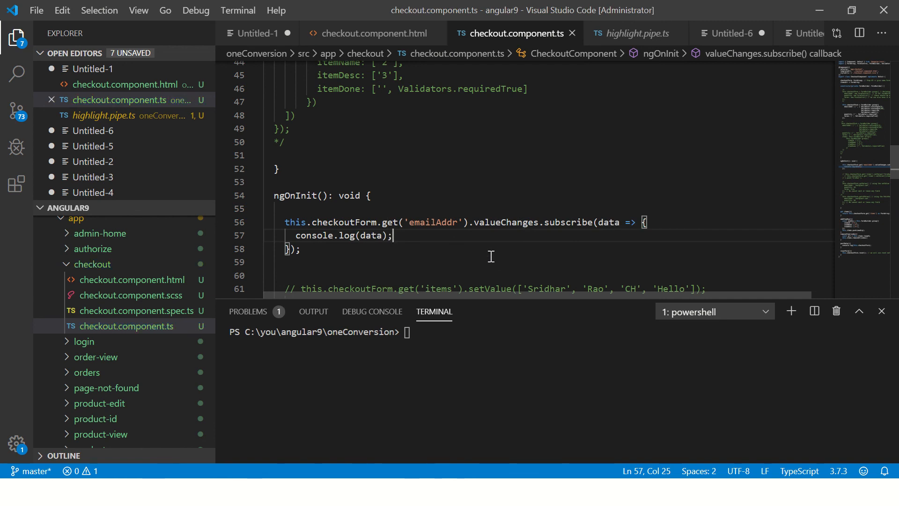
Start the Angular dev server with ng serve in the integrated terminal
click(288, 195)
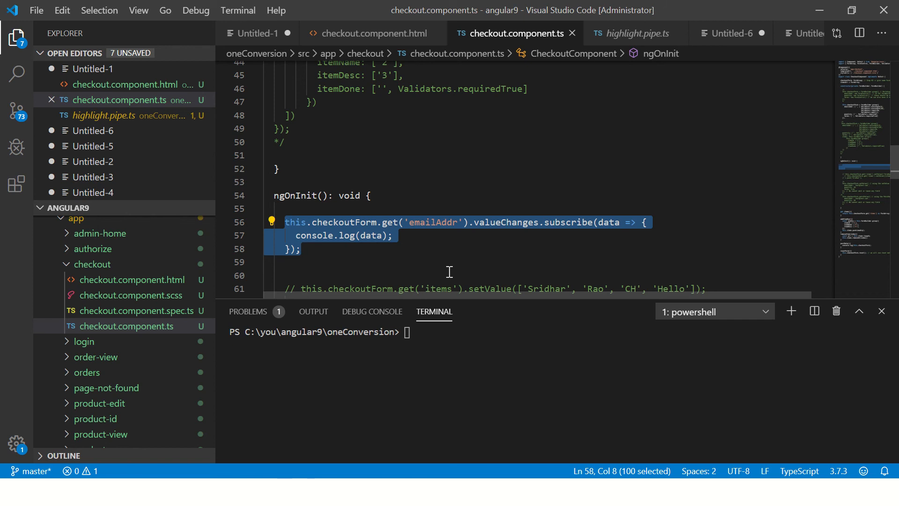
click(431, 222)
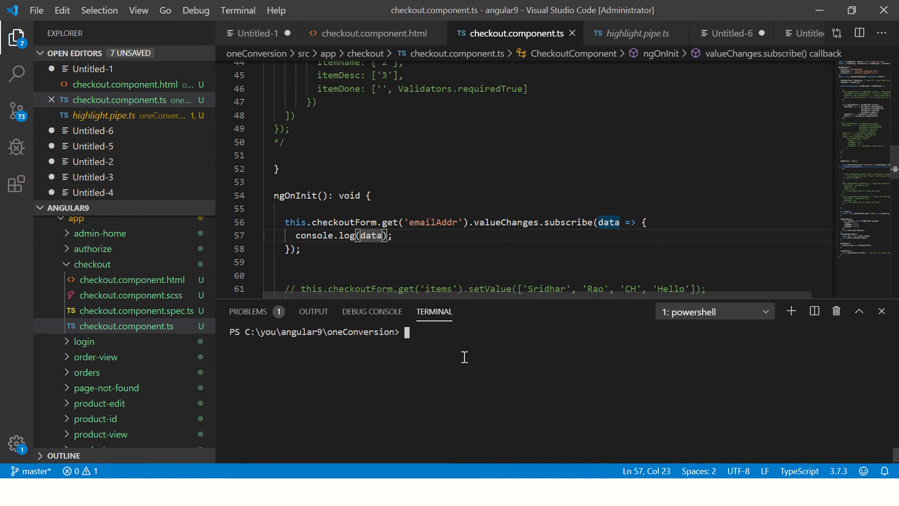
text(ng serve)
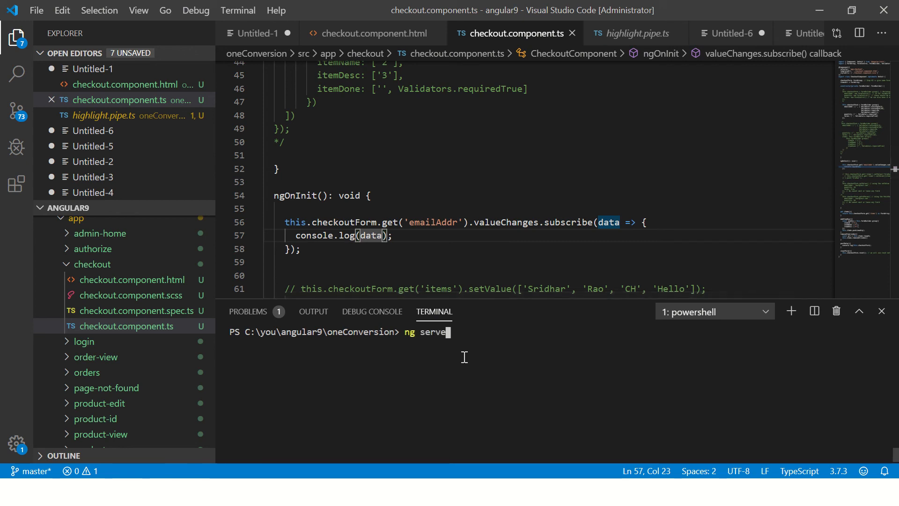
key(Return)
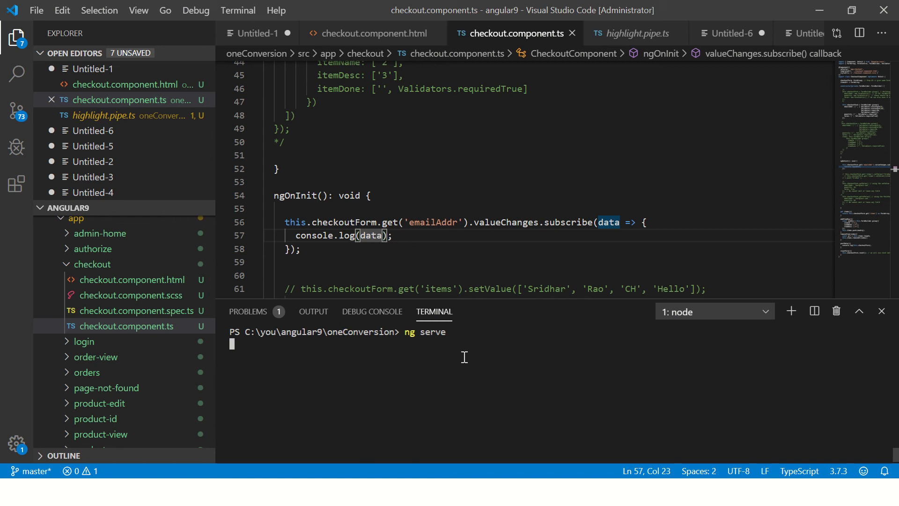
click(453, 264)
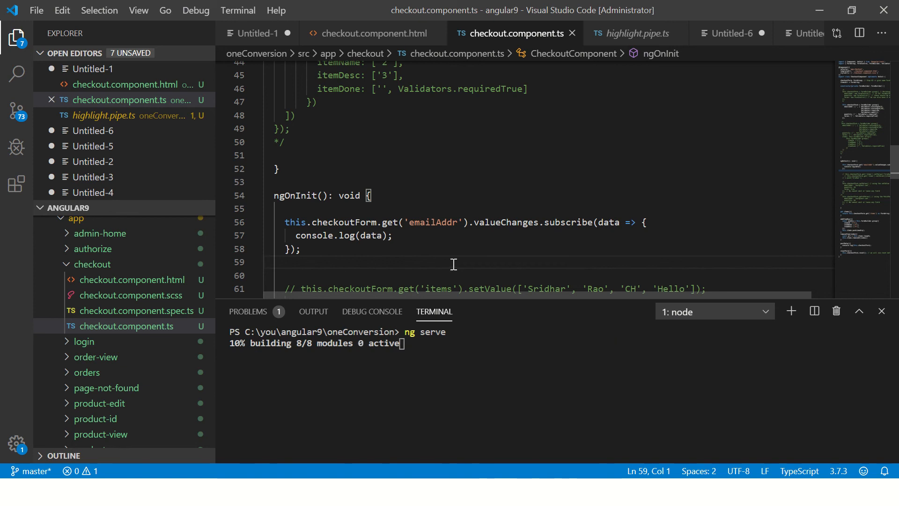
mouse_move(398, 215)
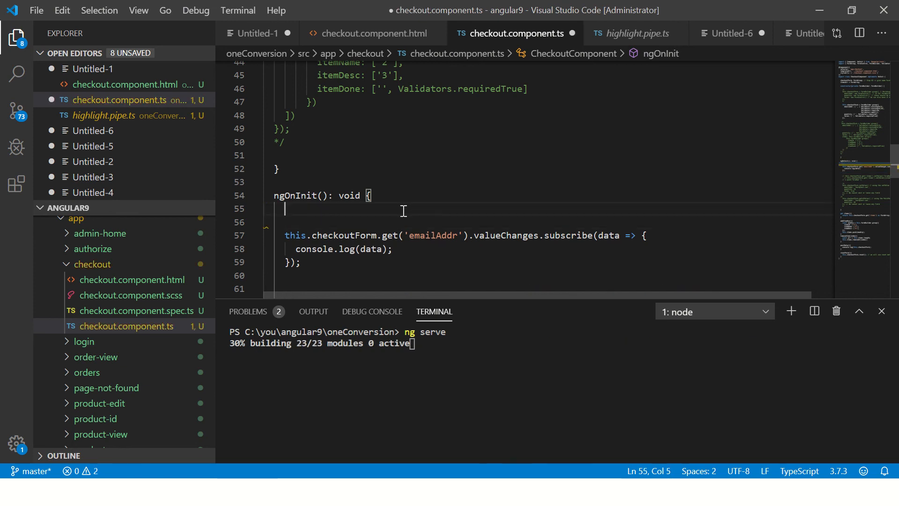
Comment above the subscription about the form control whose values are read on change
text(// E)
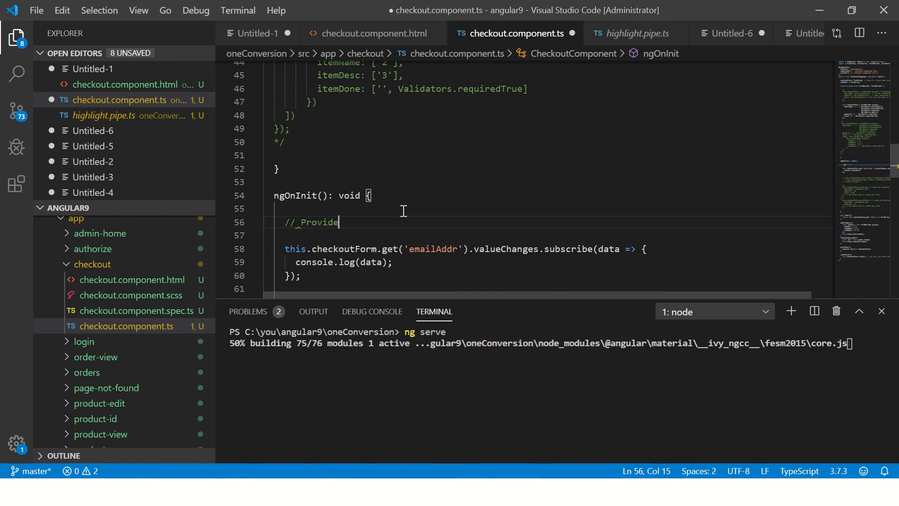
text(the formControlName)
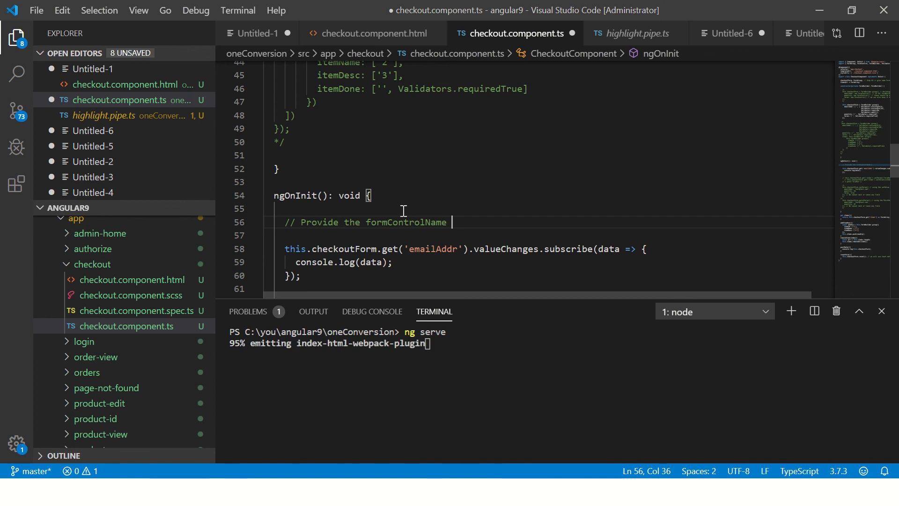
text(for which we w)
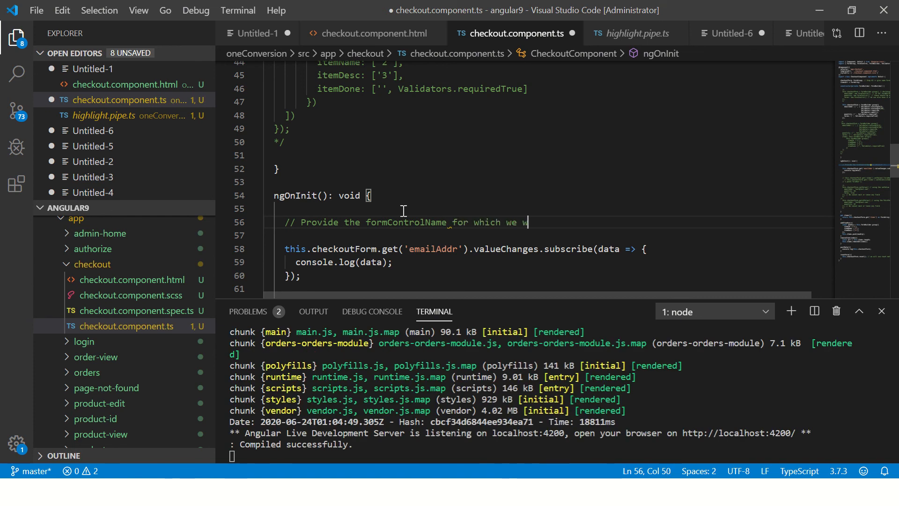
text(ant to read the)
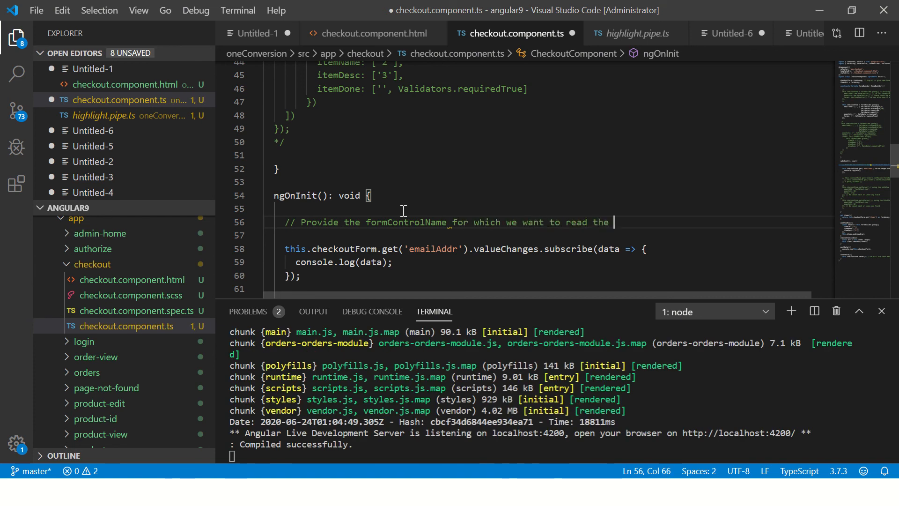
text(values on change)
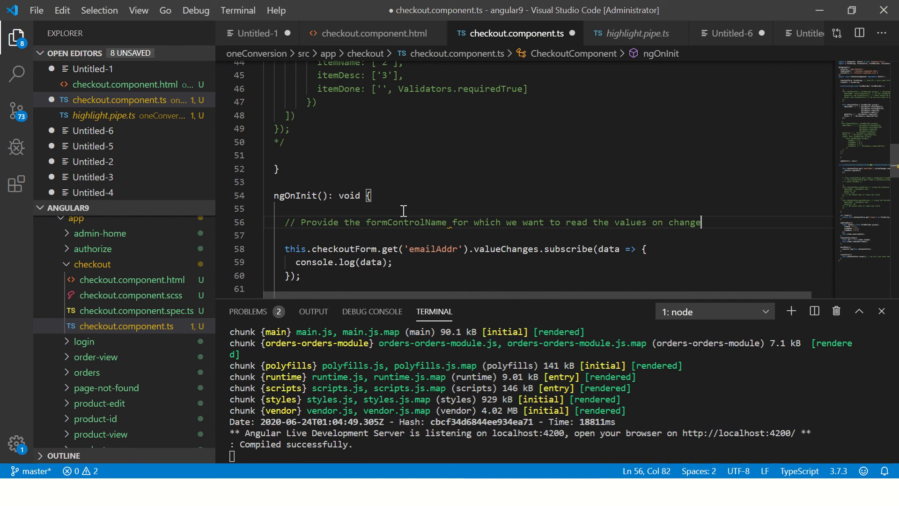
Add a second comment that a formControl can be any input type, and save
key(Backspace)
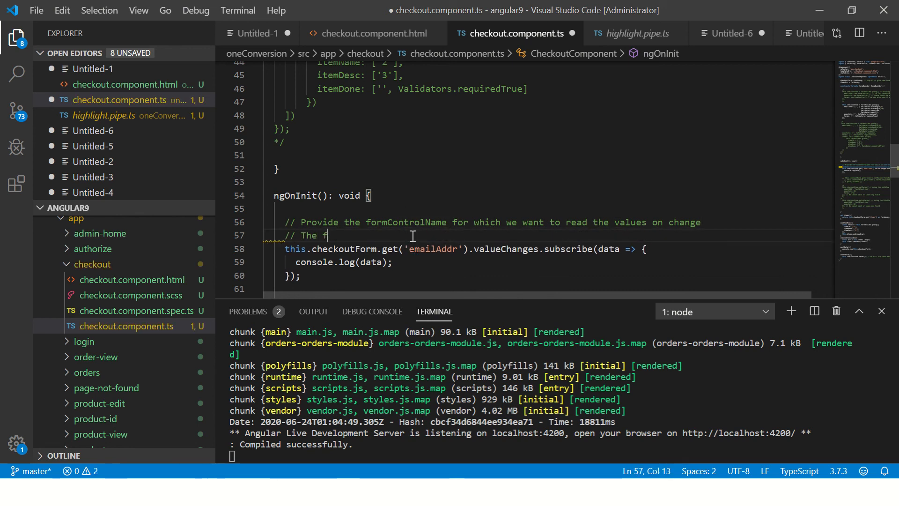
text(ormControlName)
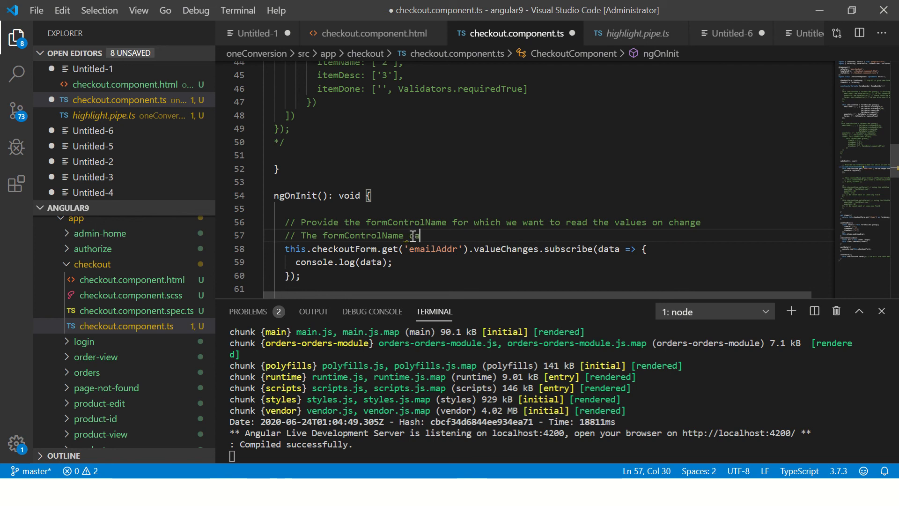
text(can be any input)
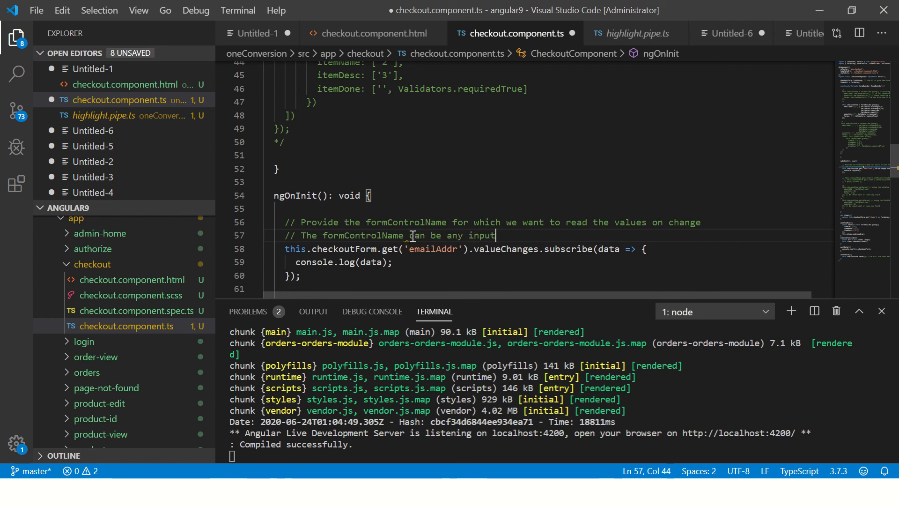
text(type on)
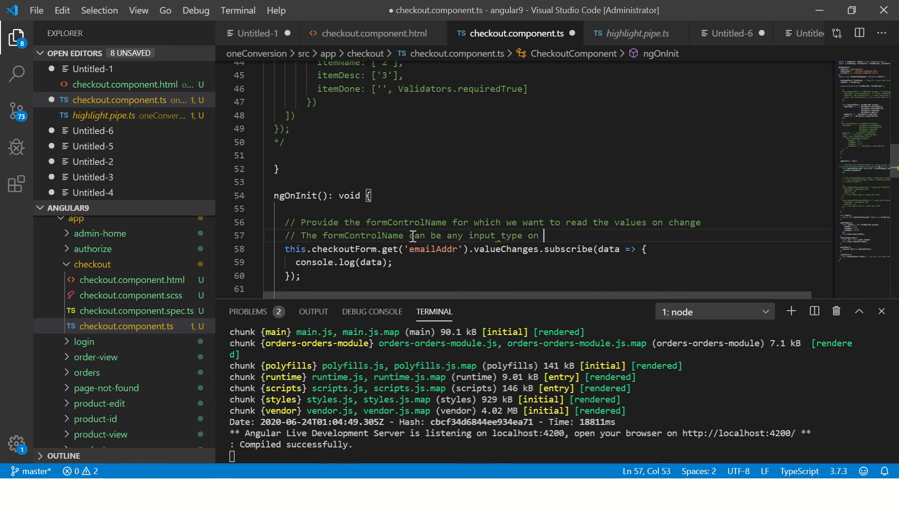
text(your form.)
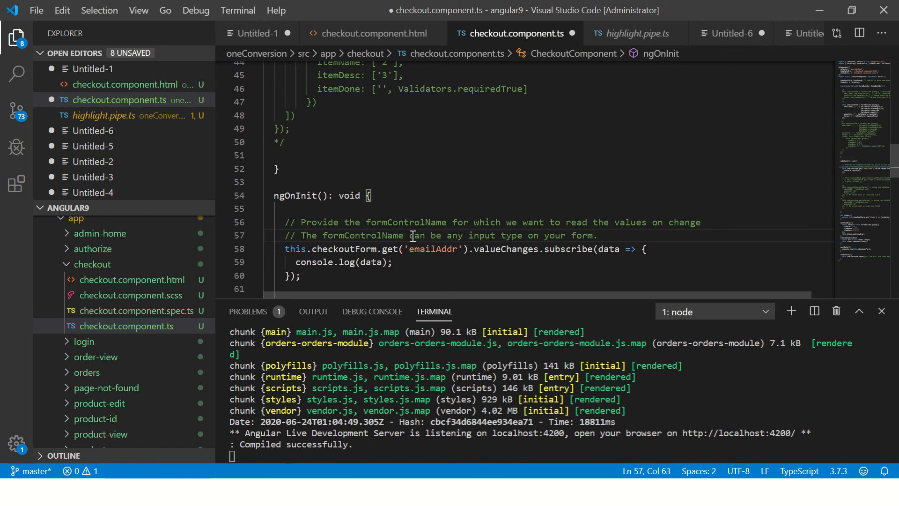
key(ctrl+s)
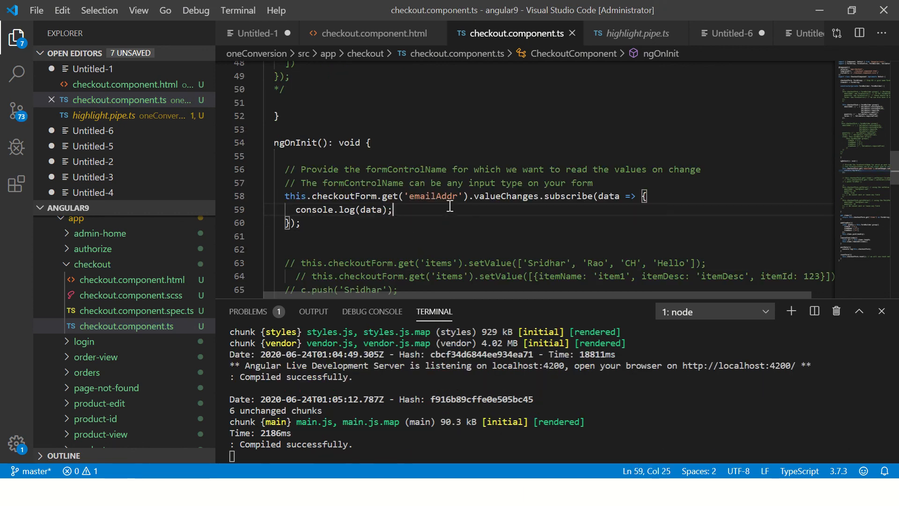
double_click(433, 196)
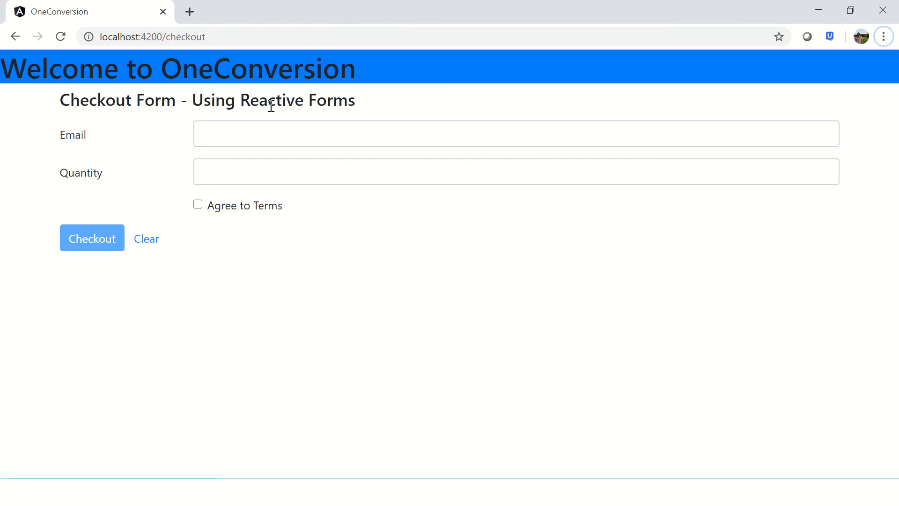
Open Chrome DevTools via Inspect on the Console, with the Email field focused
right_click(378, 480)
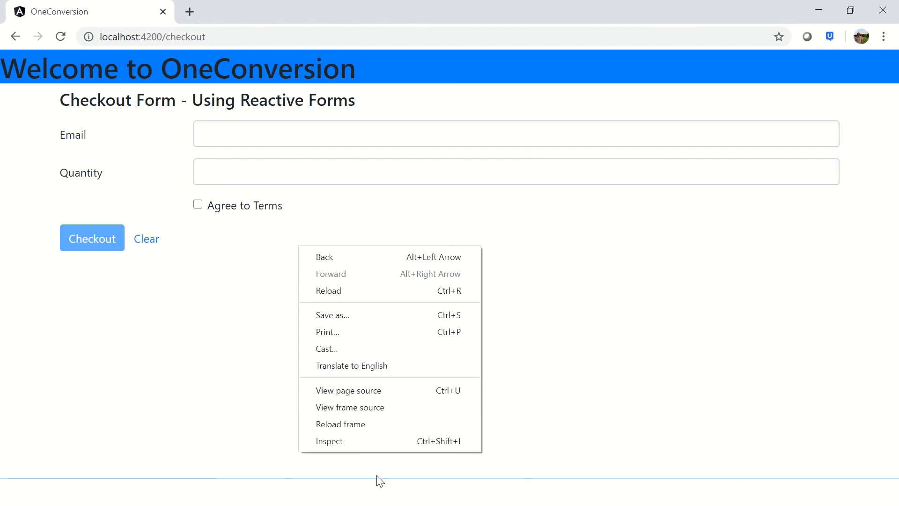
click(329, 441)
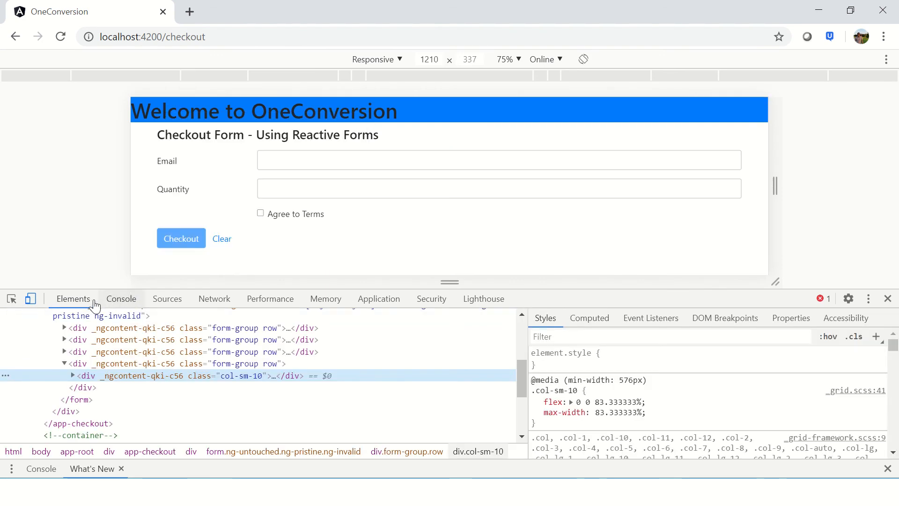
click(121, 298)
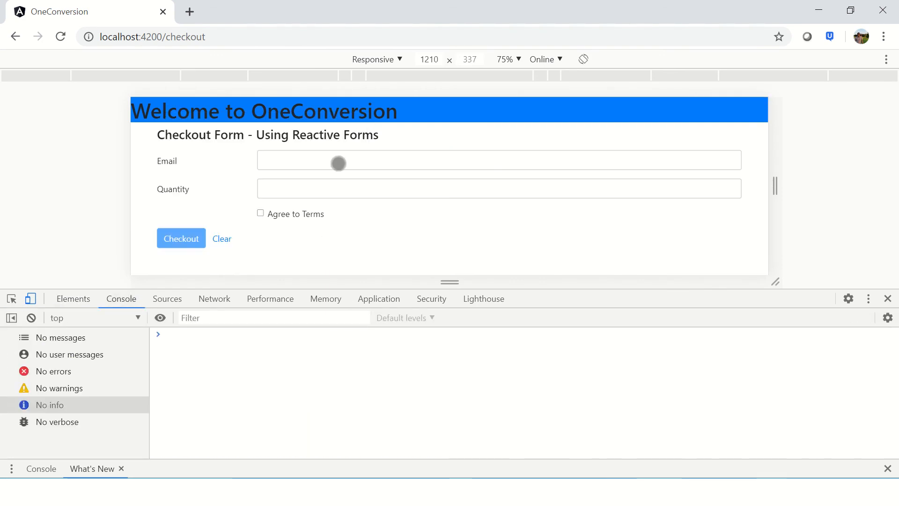
click(498, 160)
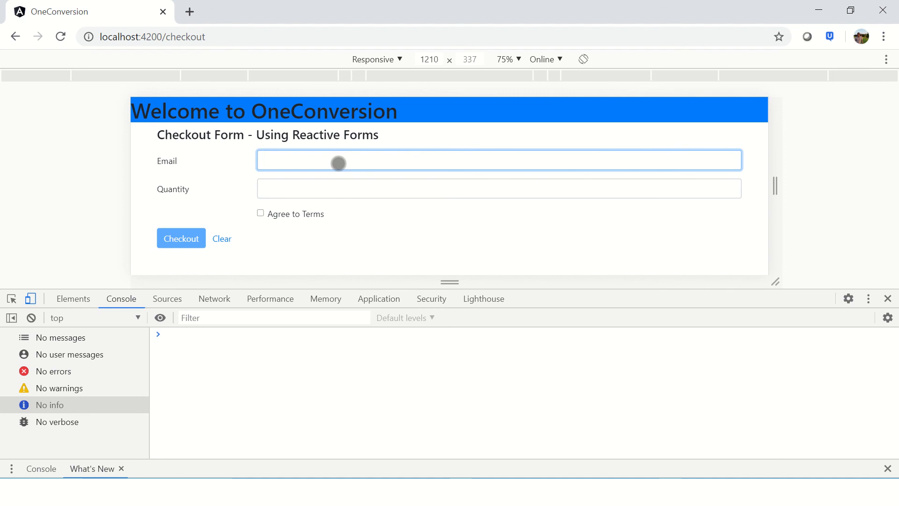
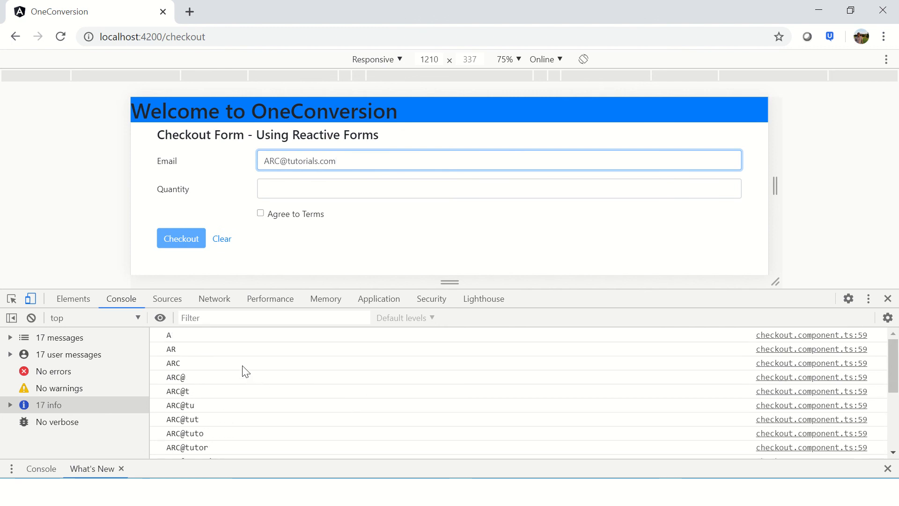
scroll(down, 3)
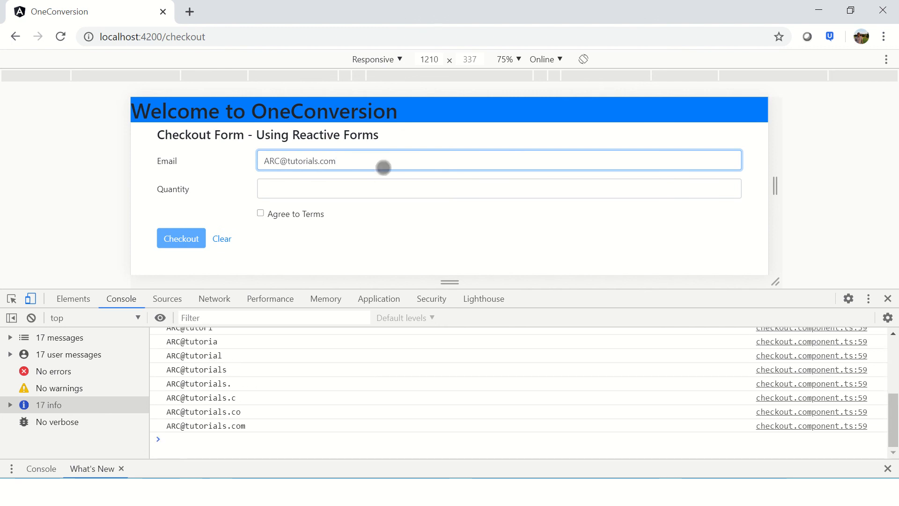
key(Backspace)
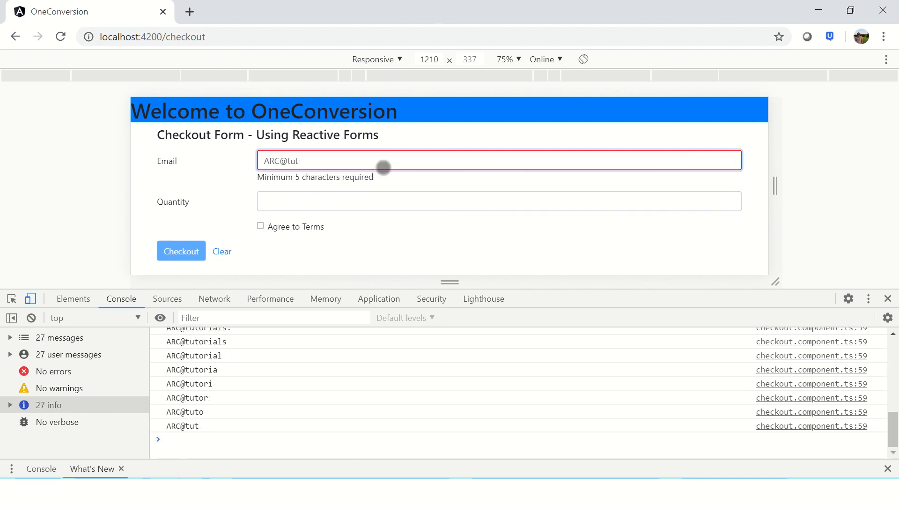
key(Backspace)
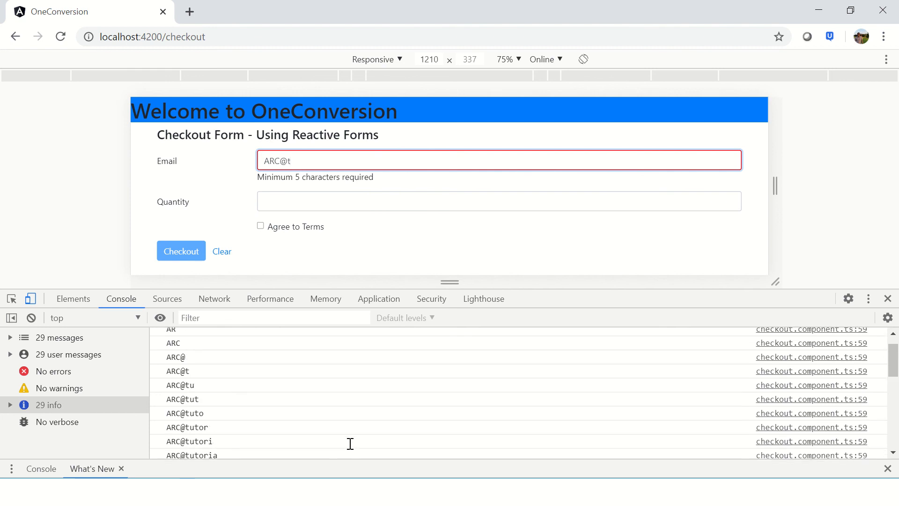
scroll(down, 3)
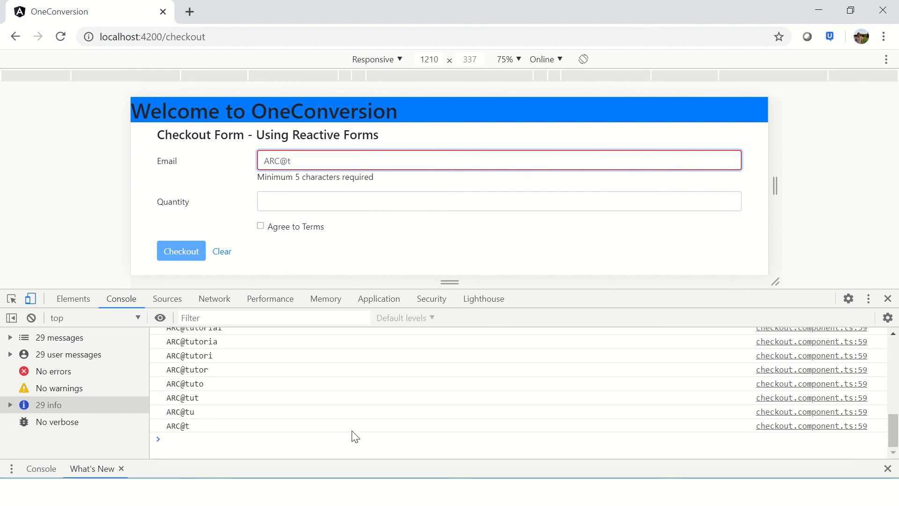
mouse_move(258, 391)
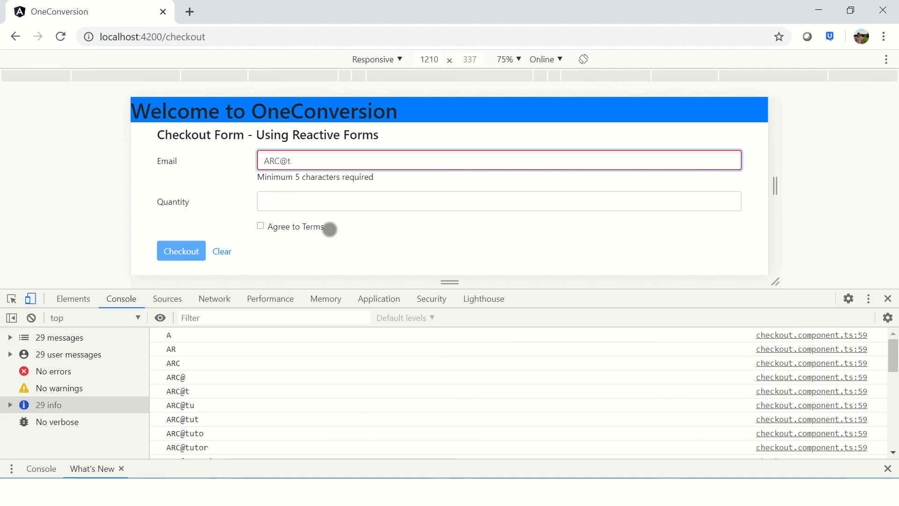
mouse_move(365, 237)
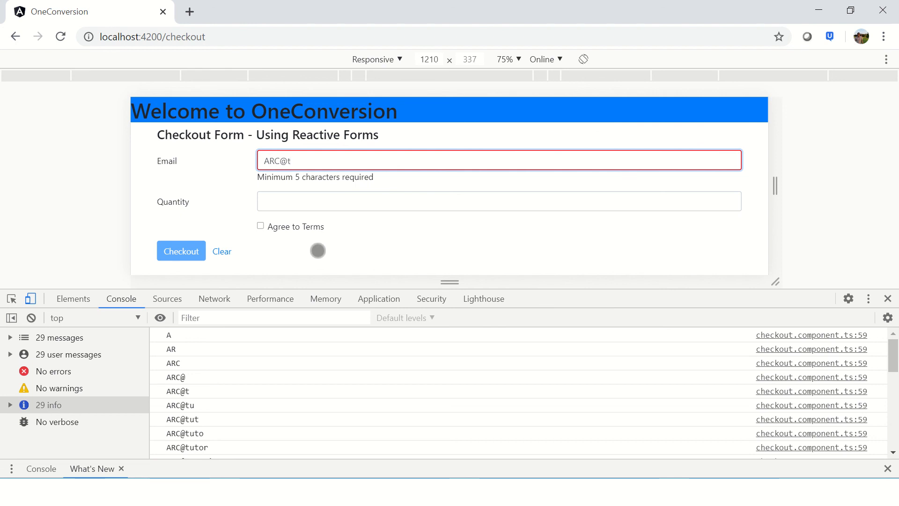
mouse_move(284, 380)
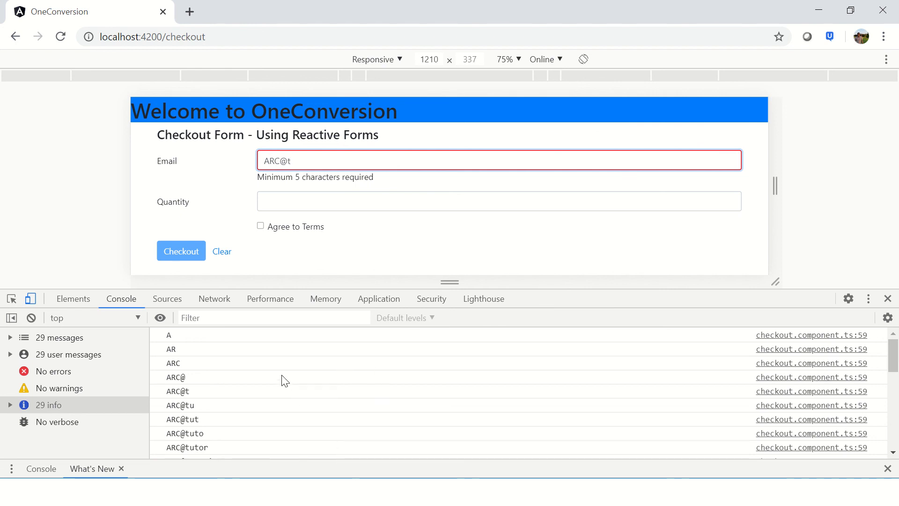
scroll(down, 3)
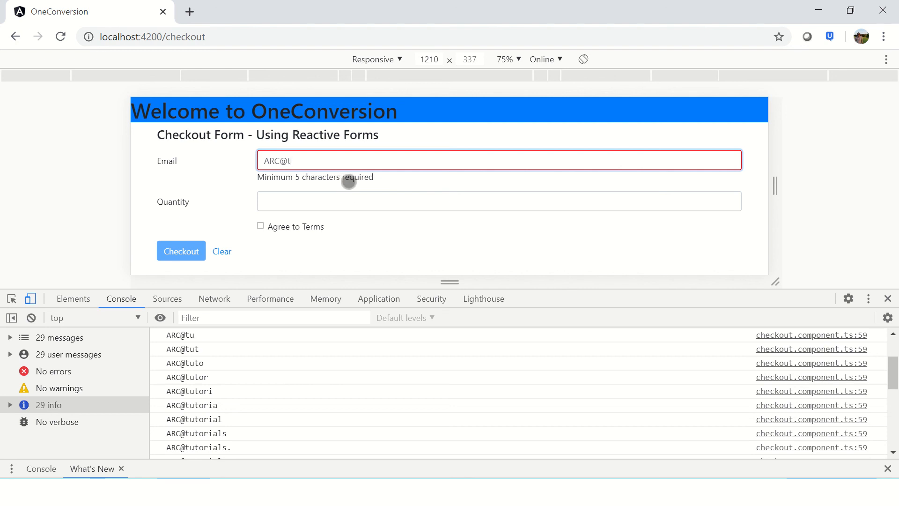
click(31, 318)
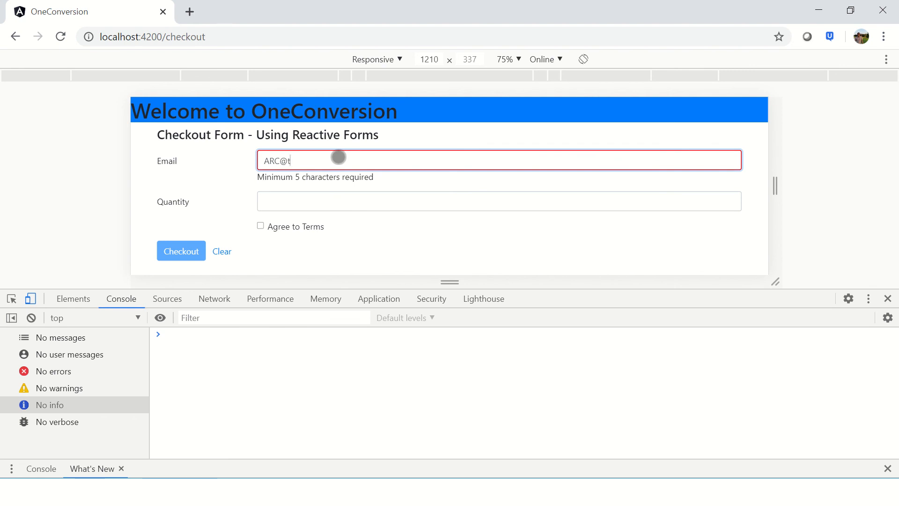
Type more characters into Email, logging values up to ARC@tuto
text(u)
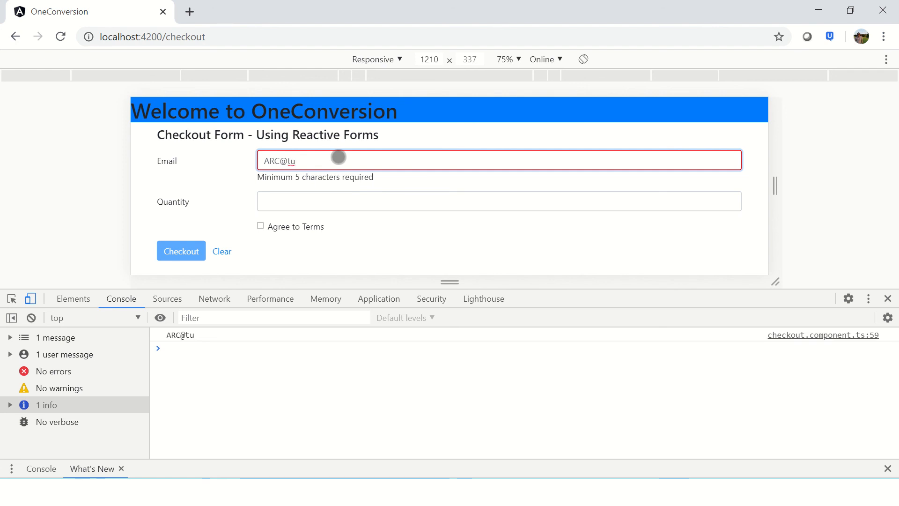
text(to)
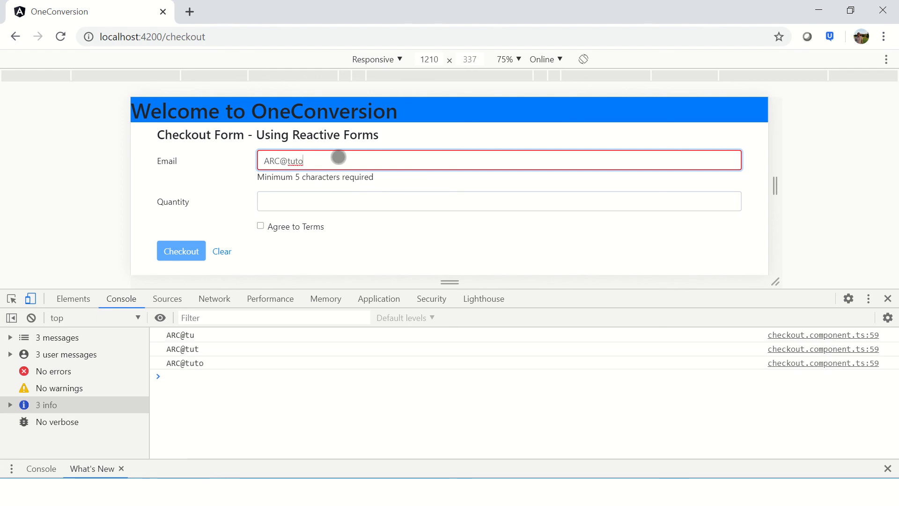
text(ail)
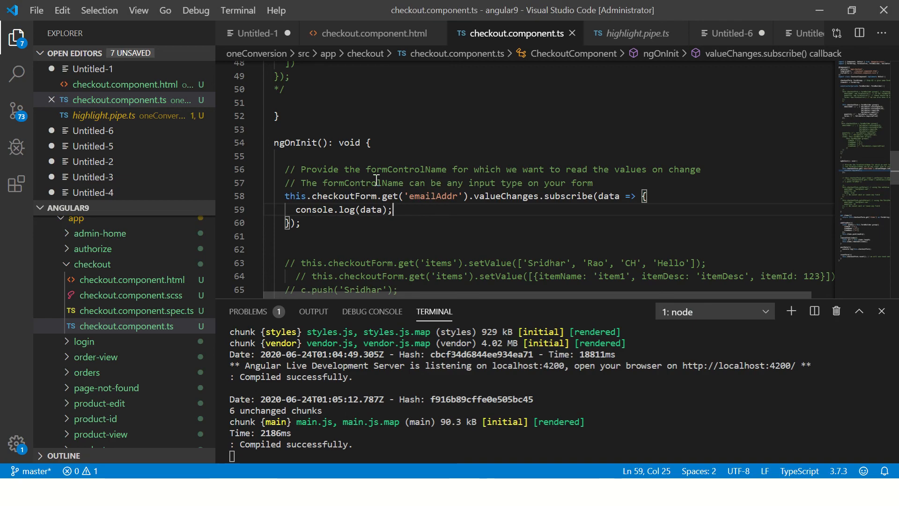
Declare the class property valueChangedTracked: String = '' below itemsArr
scroll(up, 3)
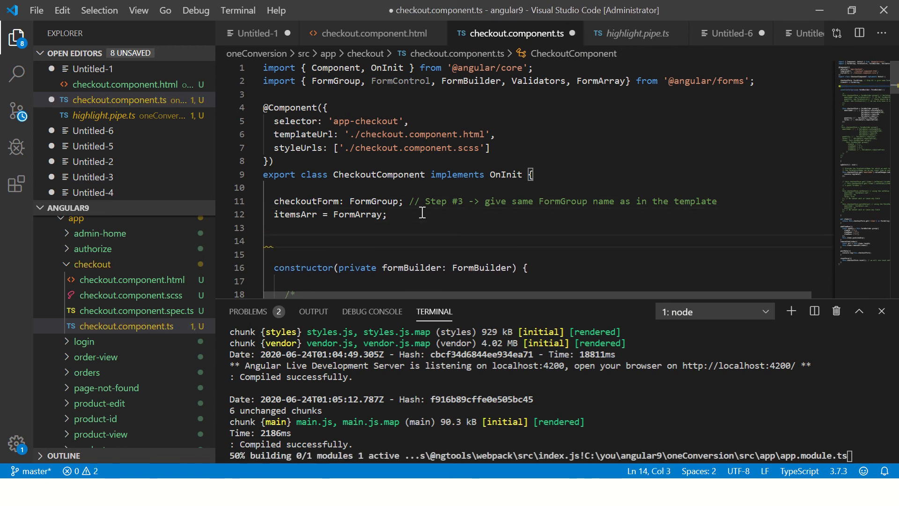
text(valueTra)
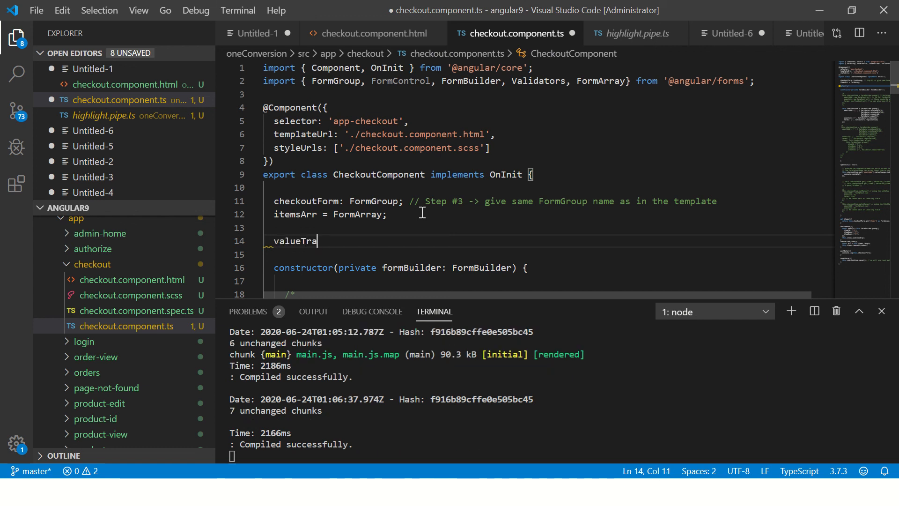
text(cked)
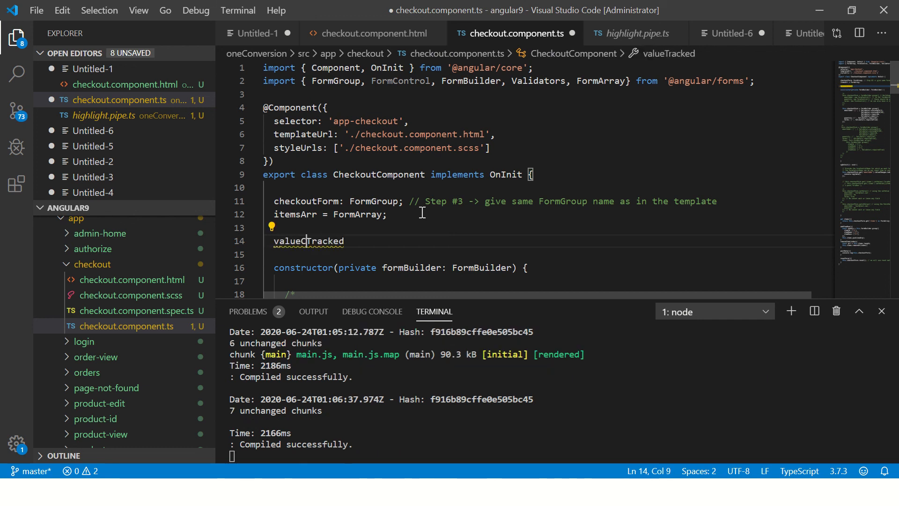
text(Changed =)
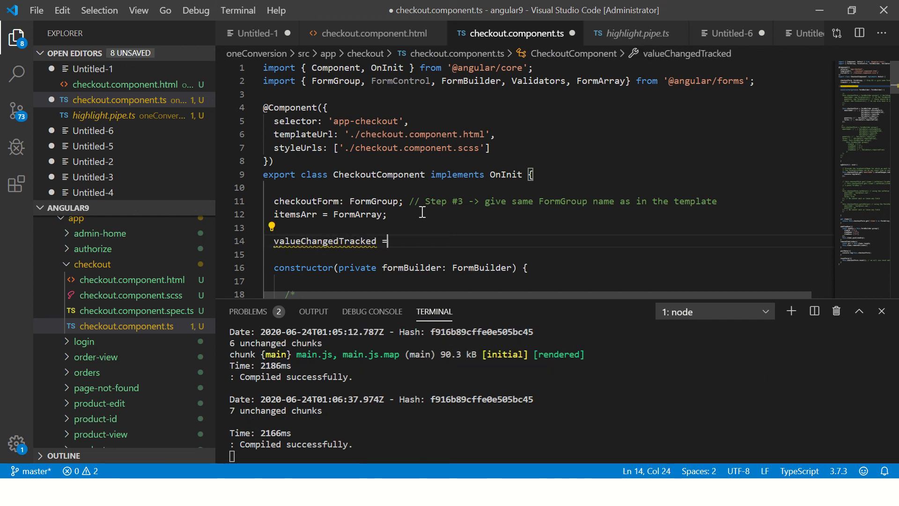
text(:)
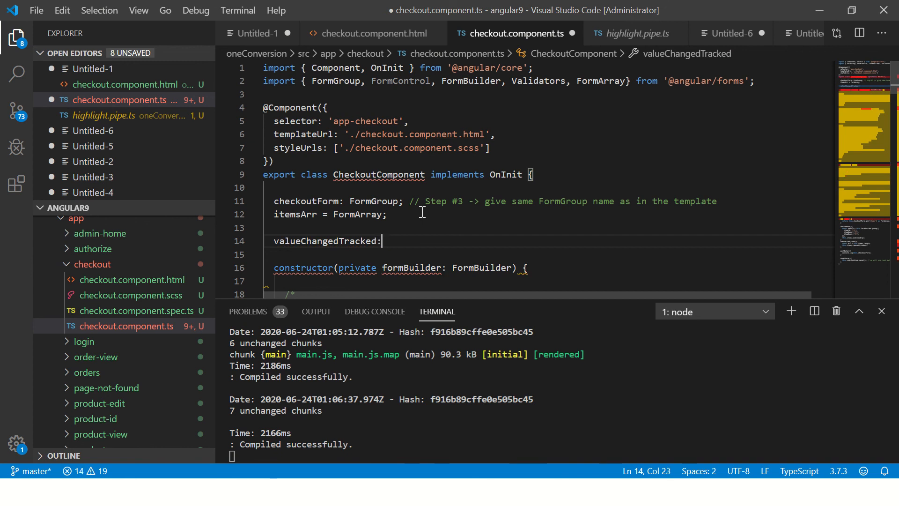
text(String;)
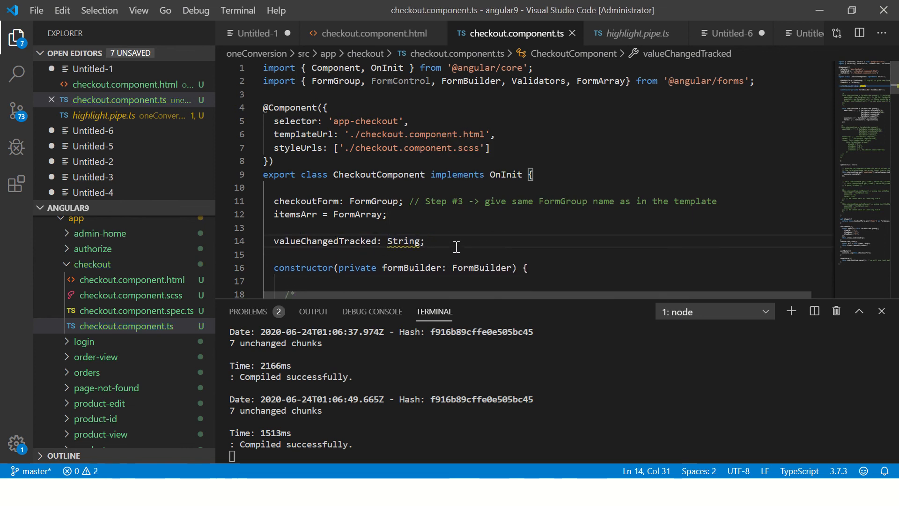
text(=)
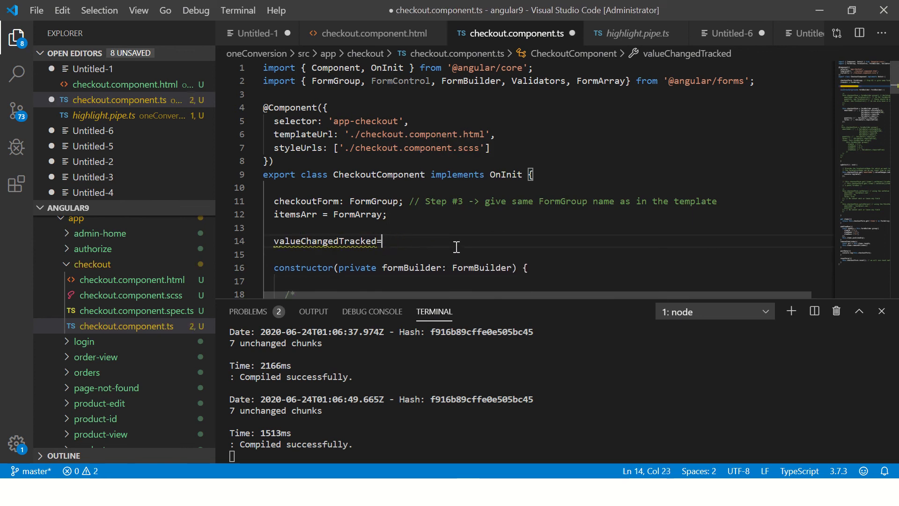
text('';)
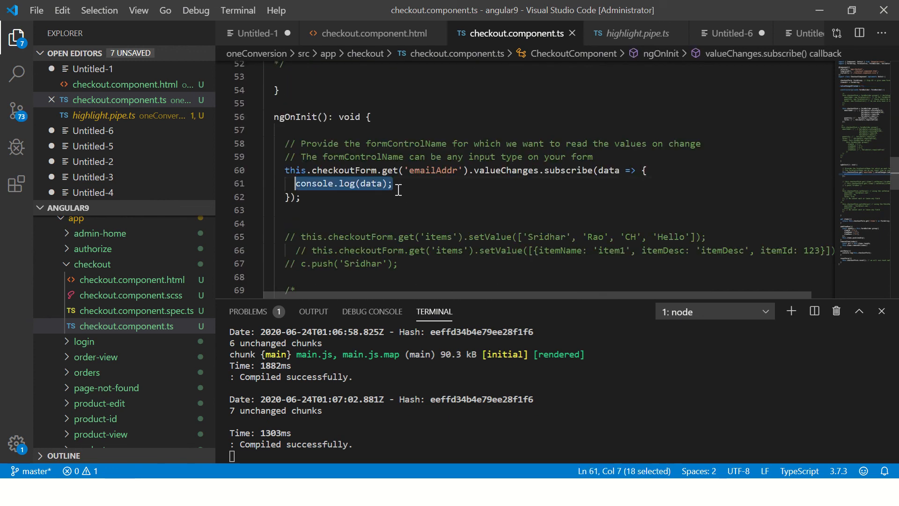
Make the subscribe callback assign this.valueChangedTracked = data
text(this.valueChangedTracked)
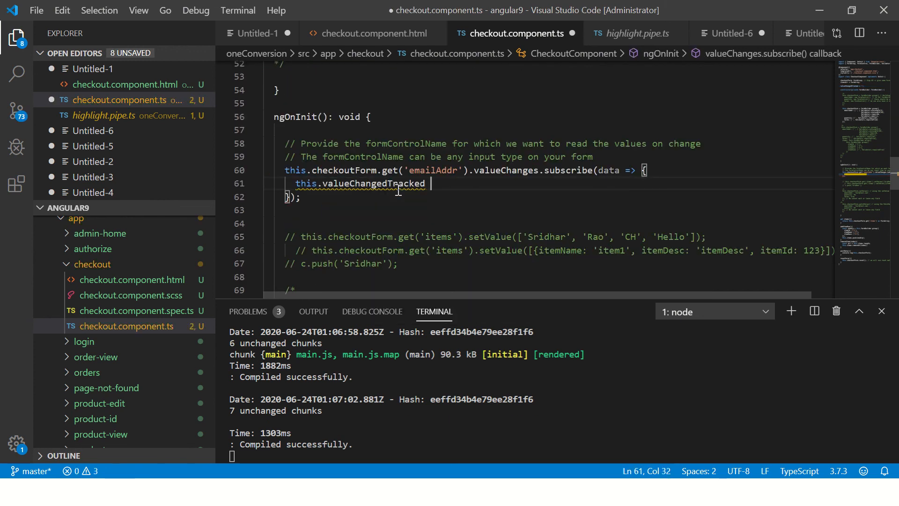
text(= data;)
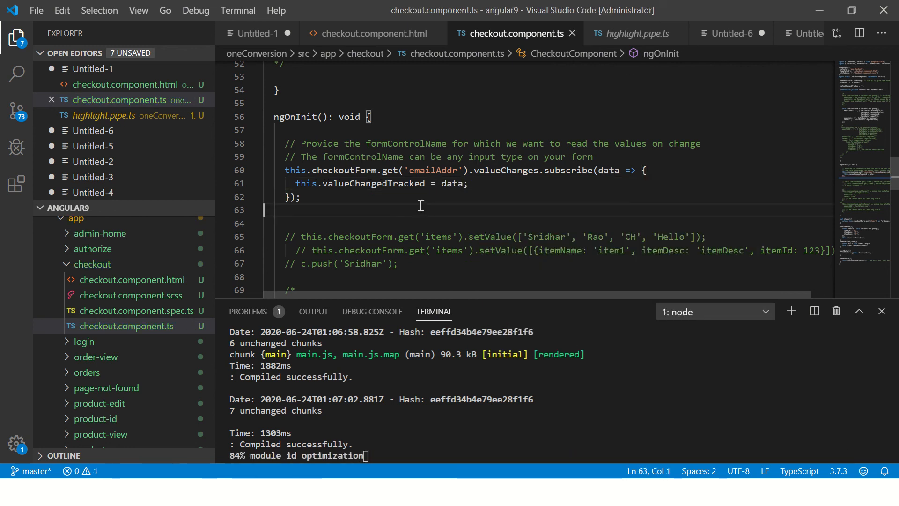
double_click(373, 183)
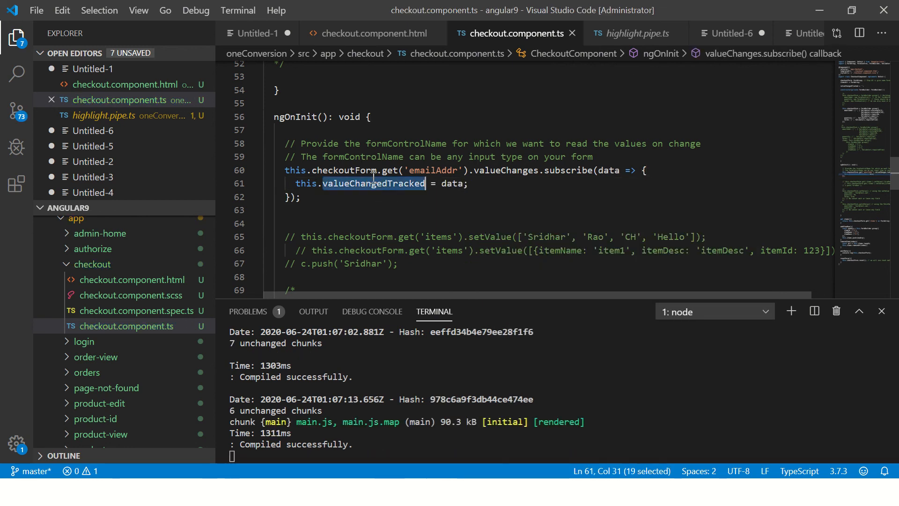
Add <div>Entered value is : {{valueChangedTracked}}</div> below the form in checkout.component.html
click(369, 33)
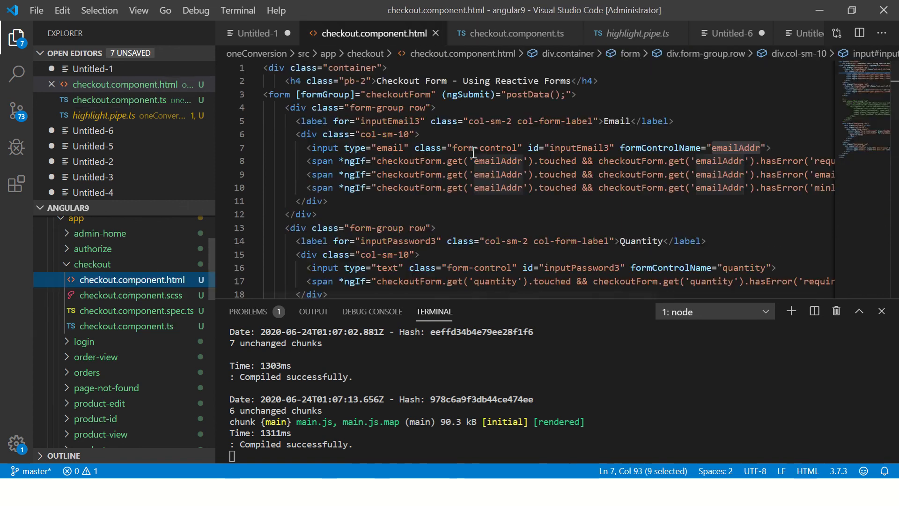
scroll(down, 3)
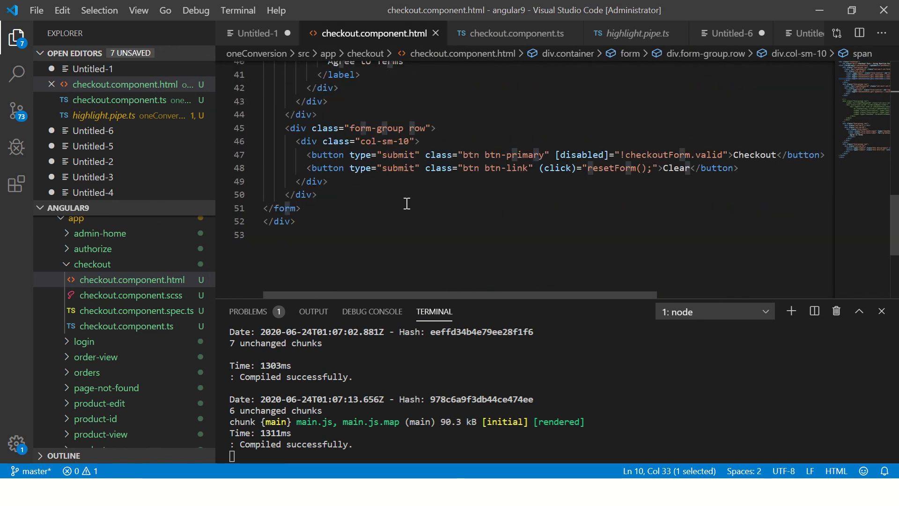
key(enter)
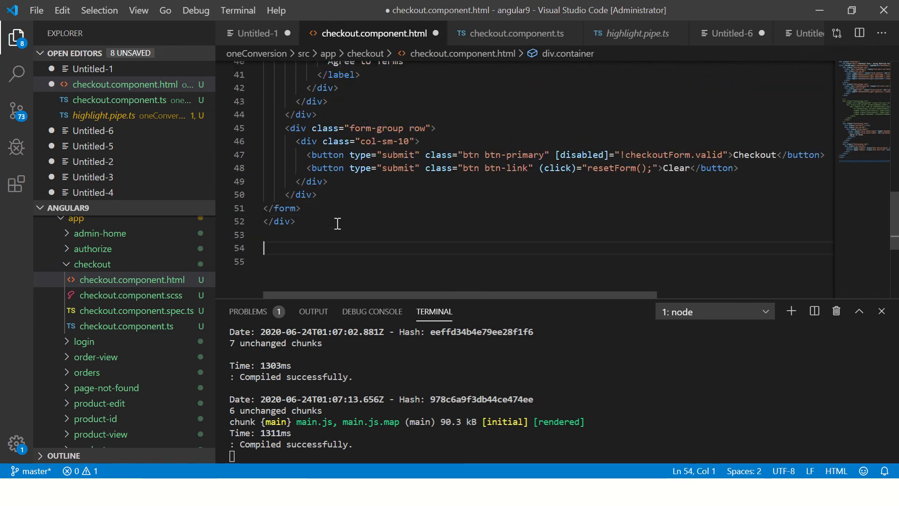
text(<div>)
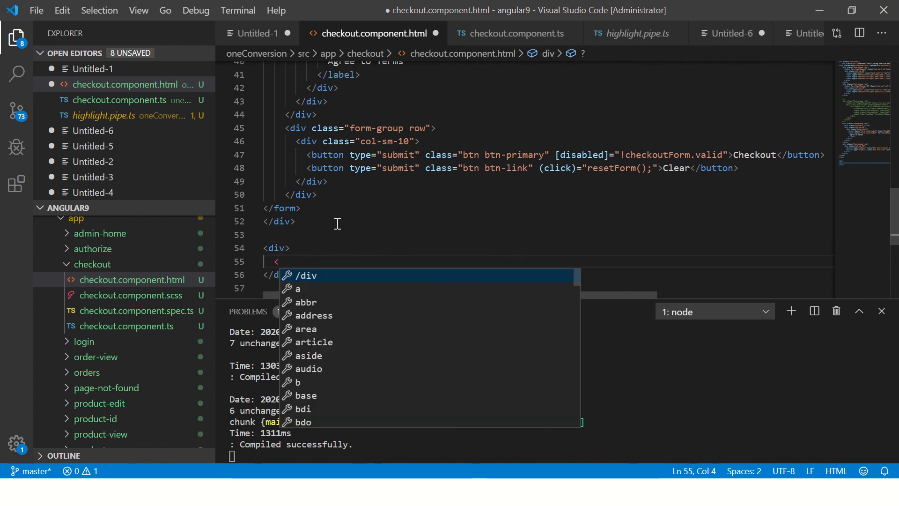
text(Entered va)
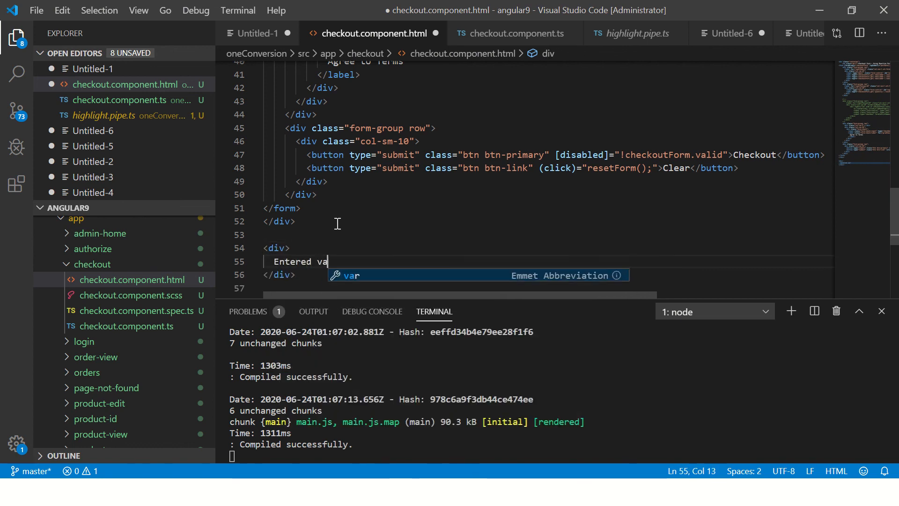
text(lue is : {{}})
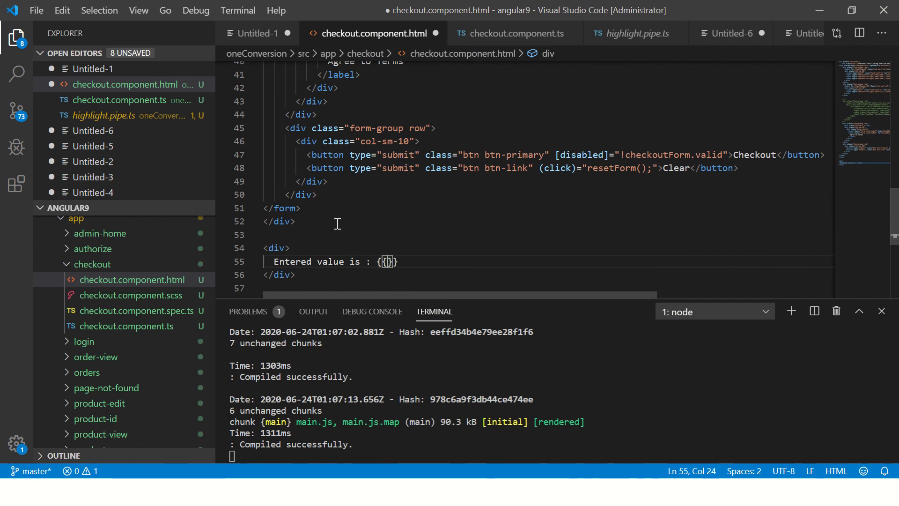
text(valueChangedTracked)
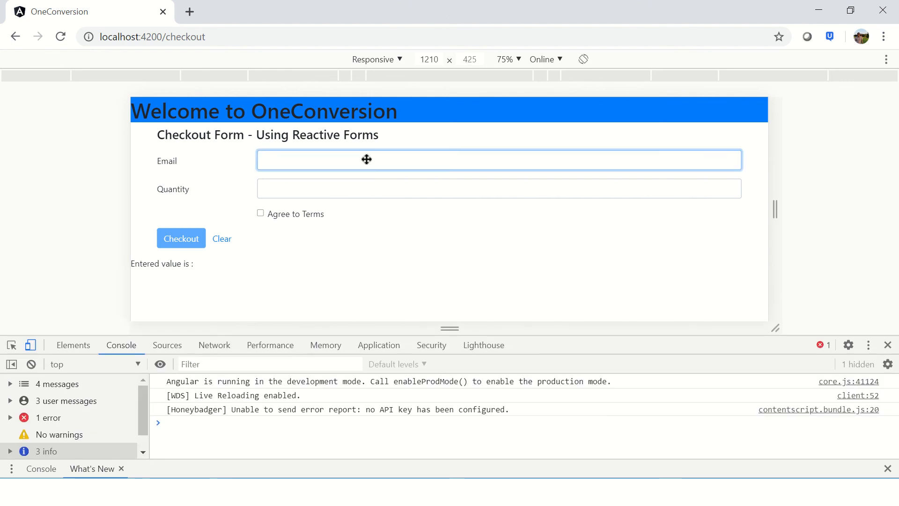
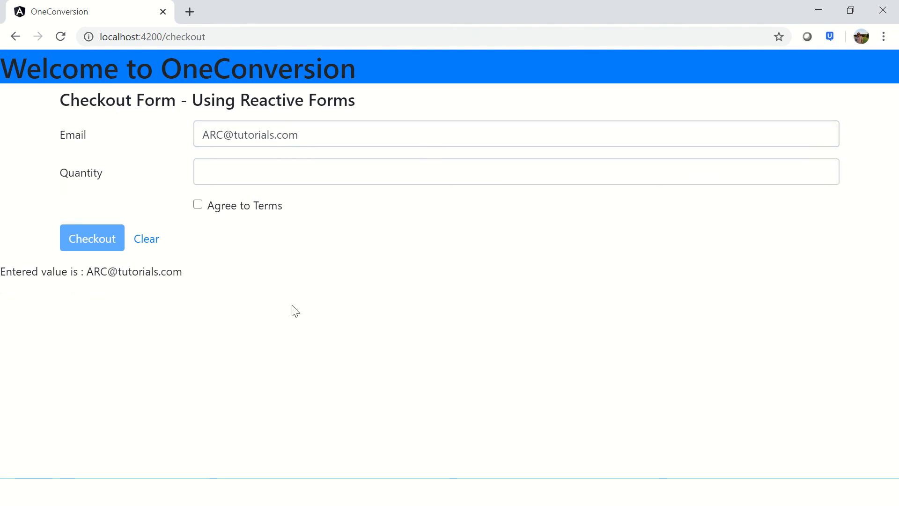
mouse_move(173, 302)
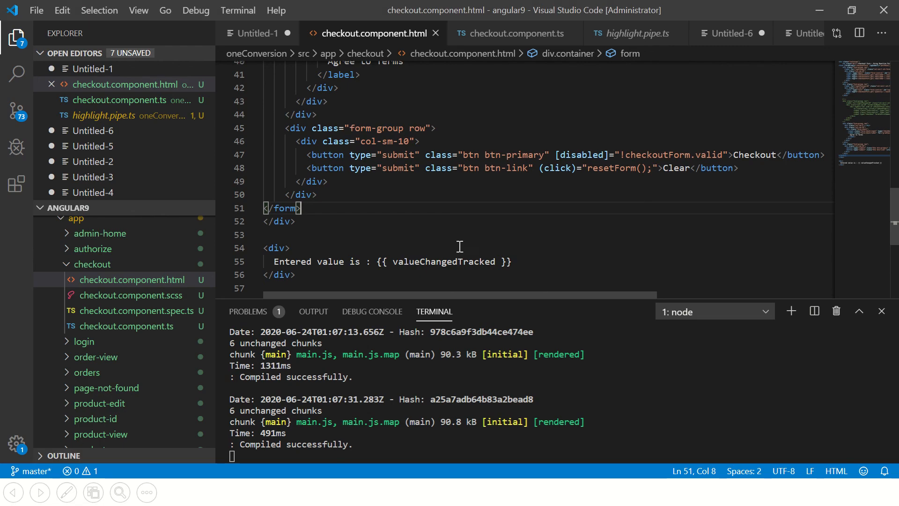
In checkout.component.ts, start commenting out the emailAddr subscription with /*
click(513, 33)
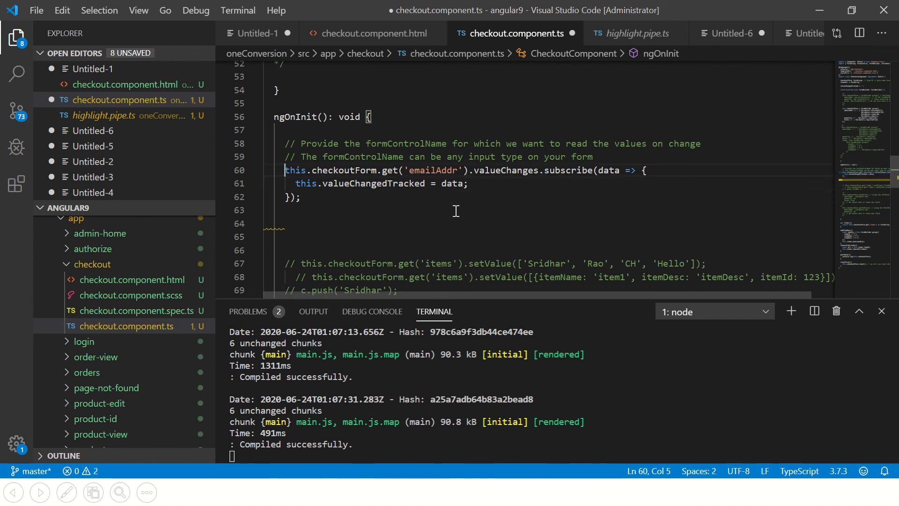
text(/*)
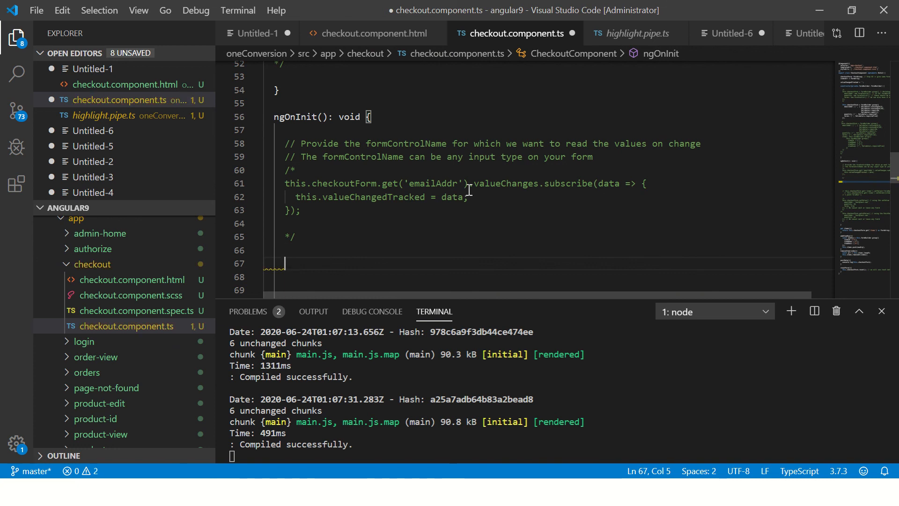
scroll(down, 3)
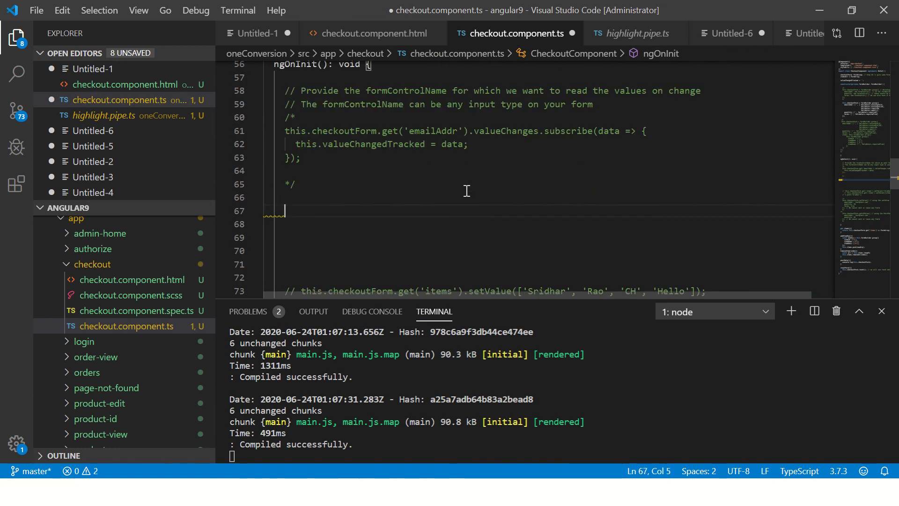
Add an empty this.checkoutForm.valueChanges.subscribe(data => { }); below it and save
text(t)
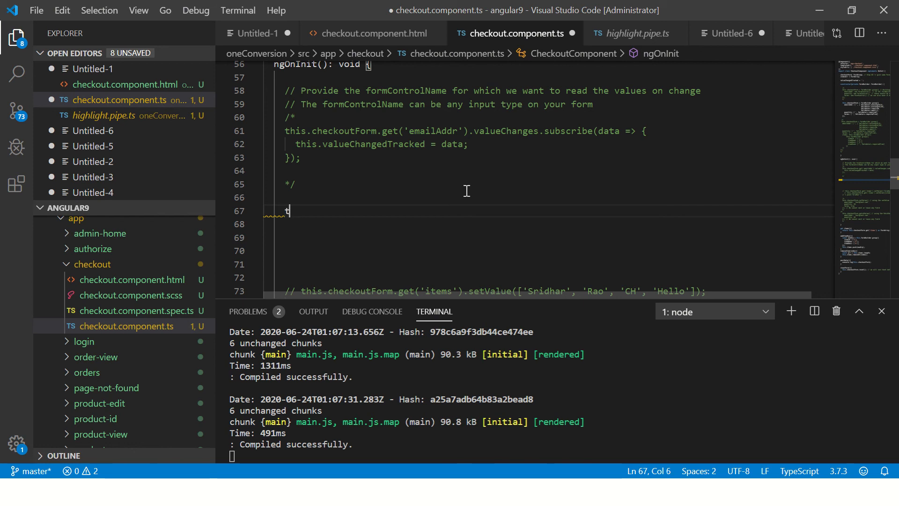
text(his.checkoutForm)
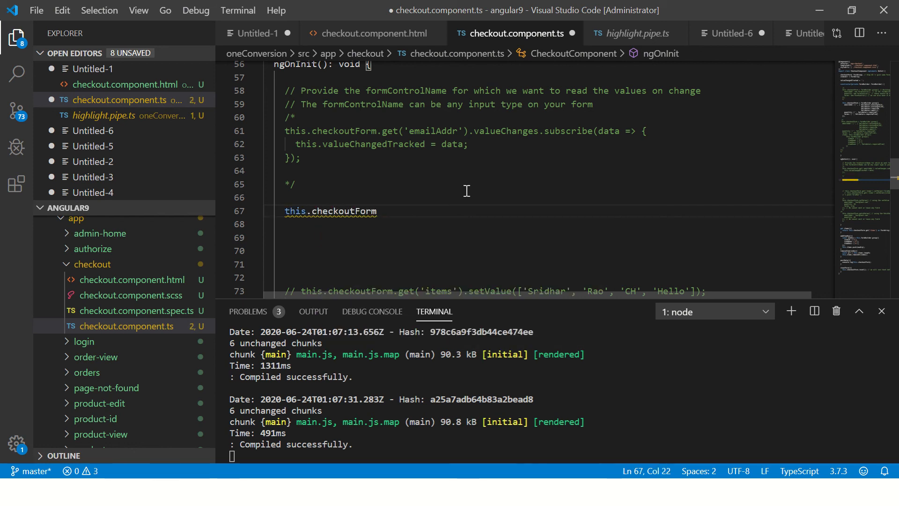
text(.valueChanges.subscribe)
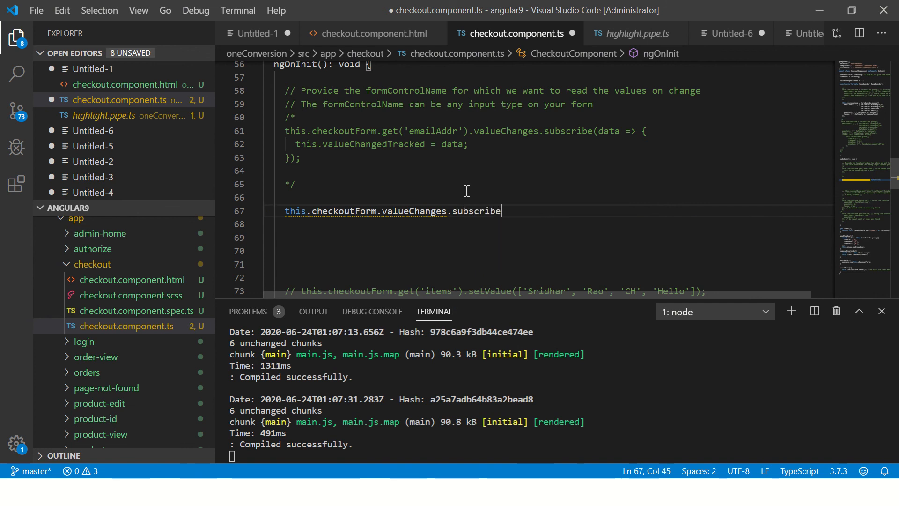
text((data => {)
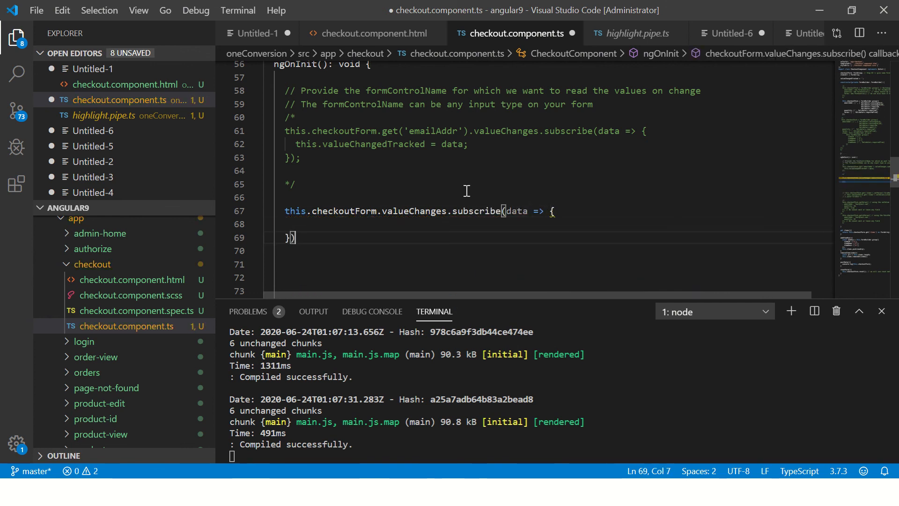
text(;)
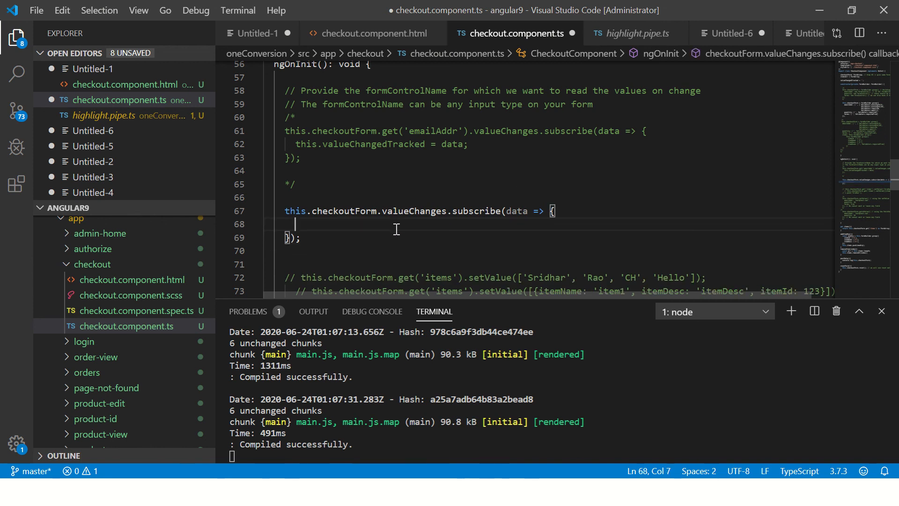
key(ctrl+s)
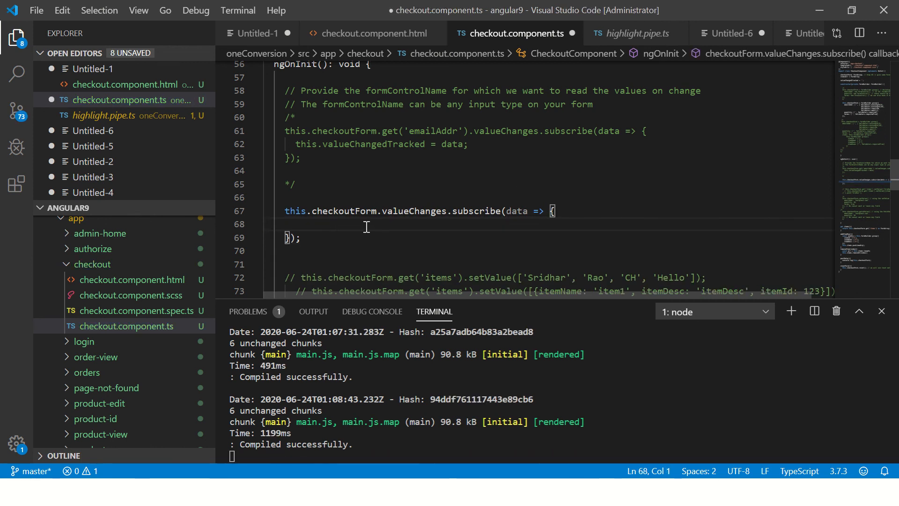
text(// the difference is)
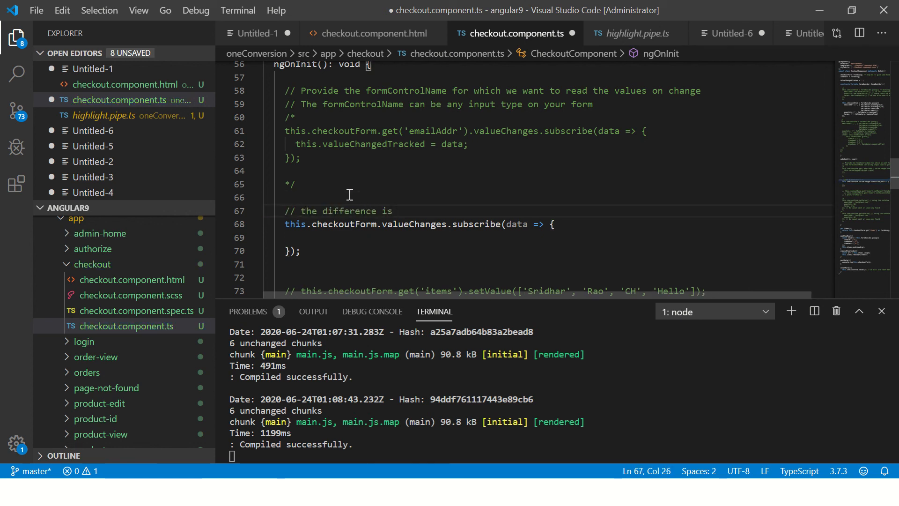
Add comments above the form subscription explaining any control change emits the event
text(- whenever there is any change in any FORM)
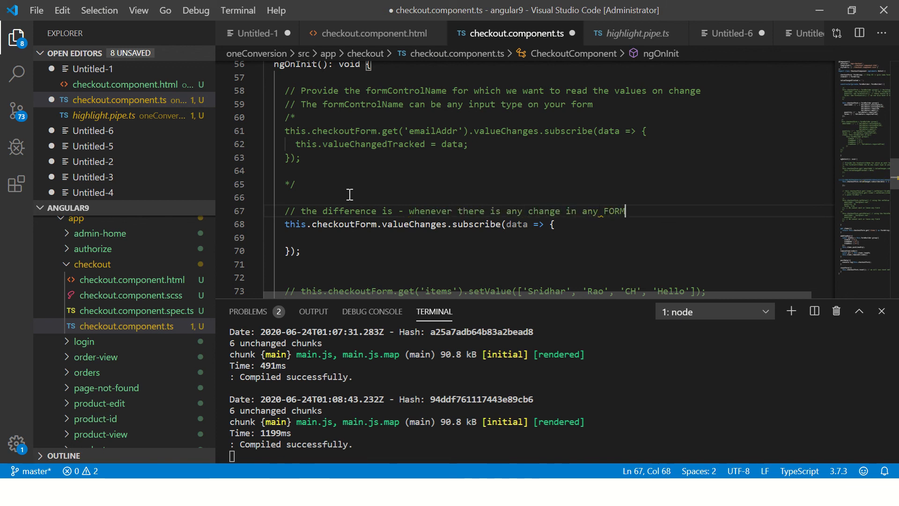
text(control)
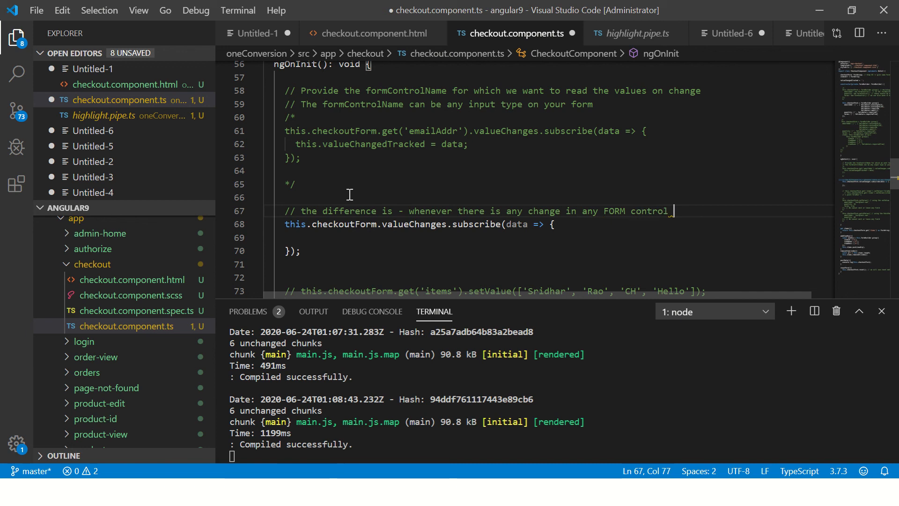
text(// Form will emit t)
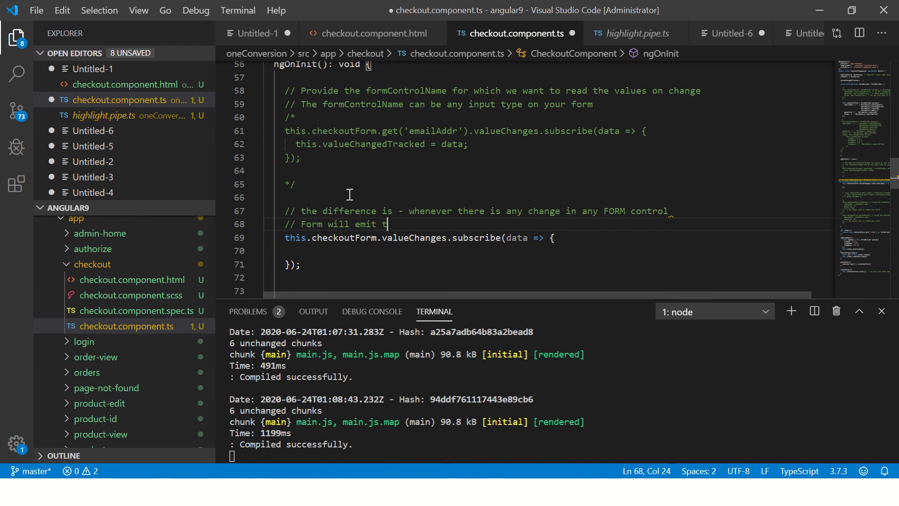
text(he event)
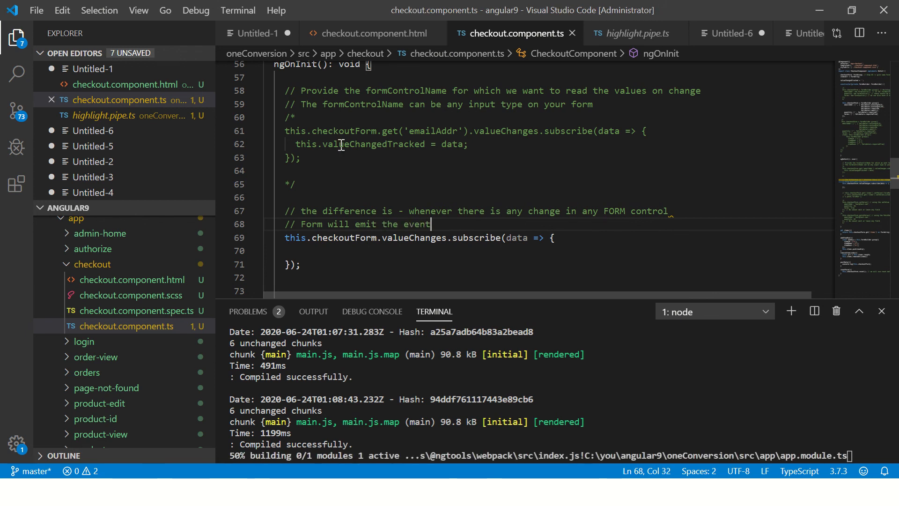
Log data with console.log in the form callback, save, and re-comment emailAddr with */
double_click(432, 131)
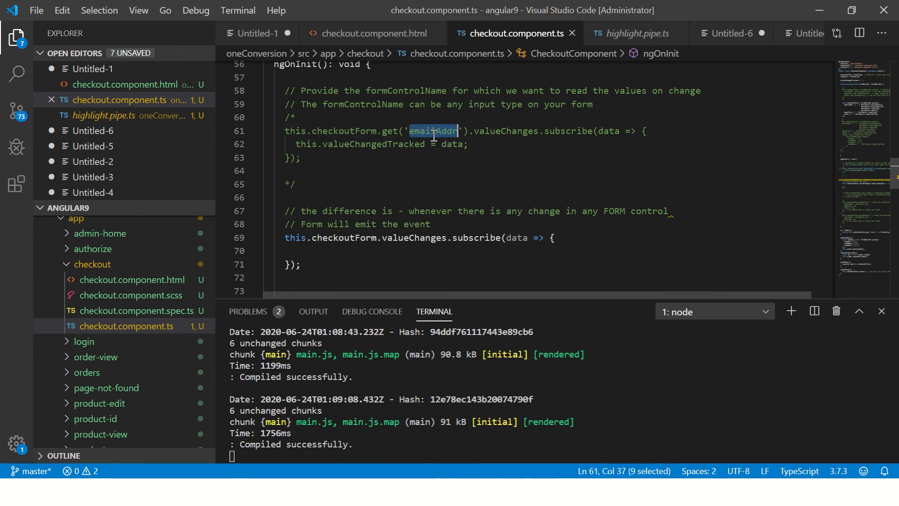
click(380, 171)
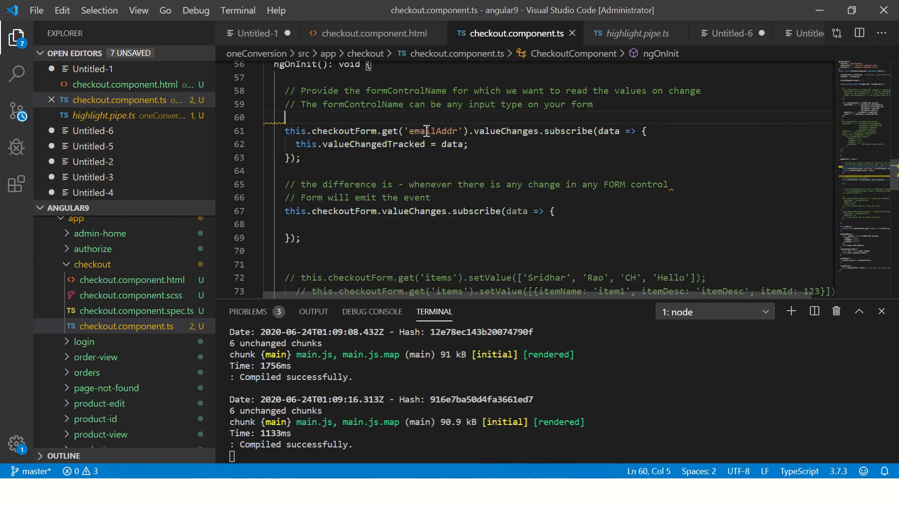
double_click(433, 131)
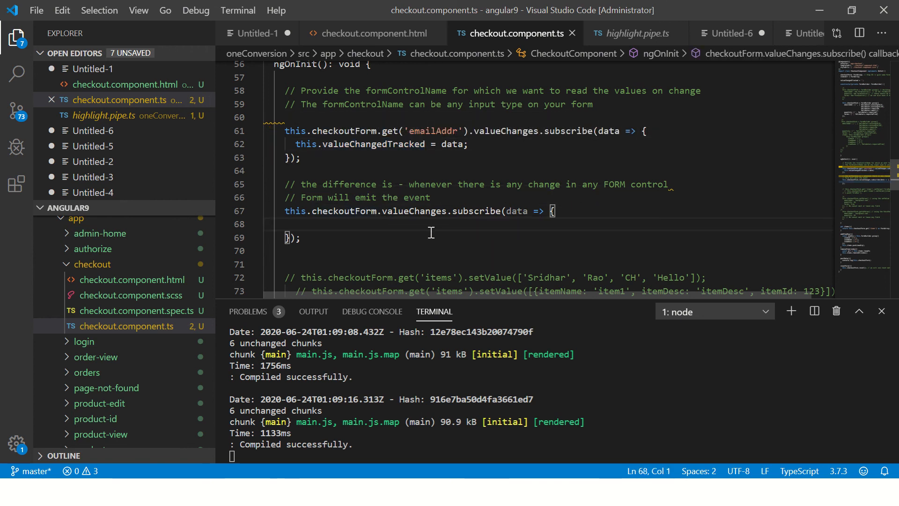
text(console.log(dat)
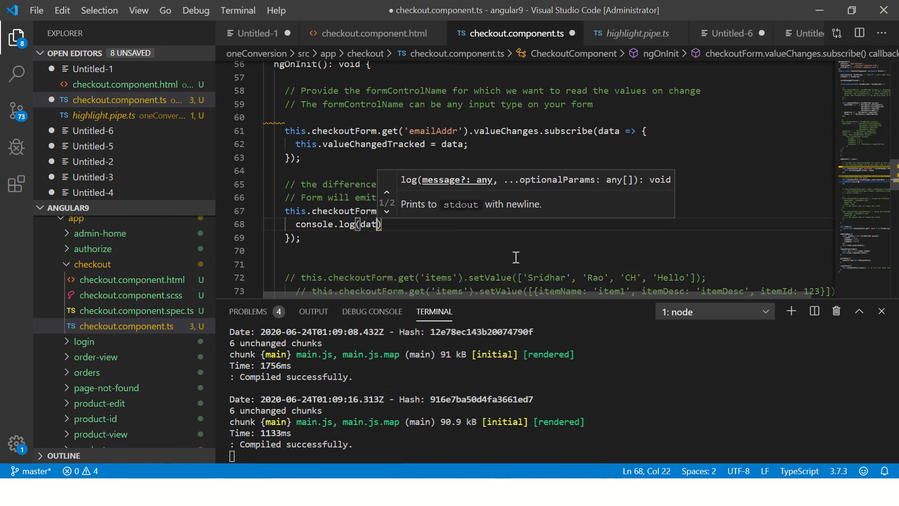
key(ctrl+s)
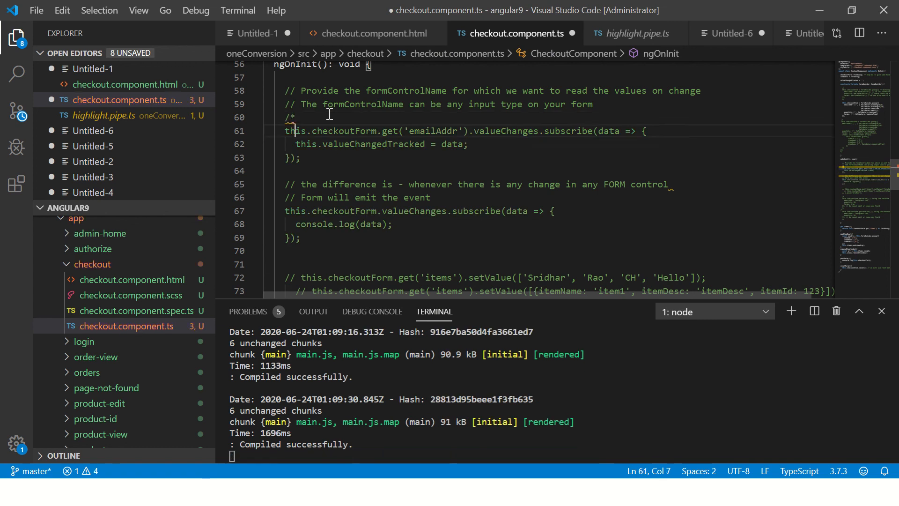
text(*/)
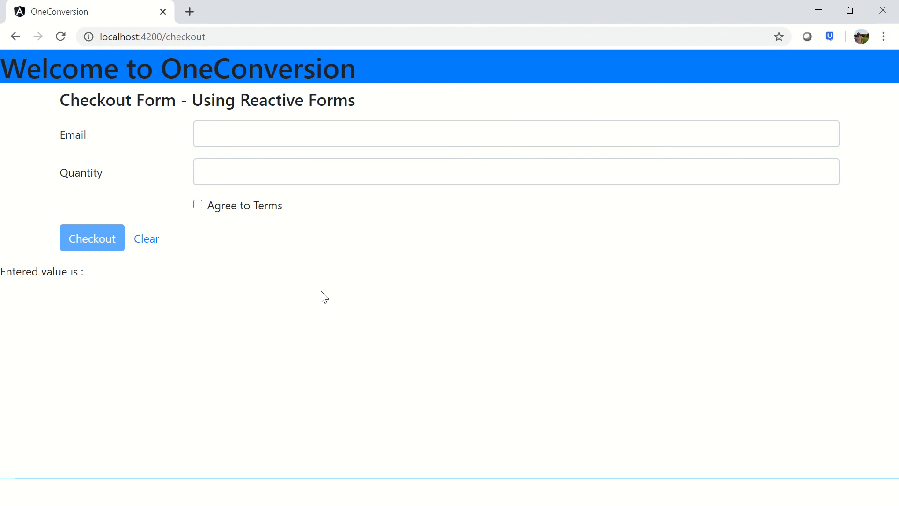
Open DevTools, type ARCtutorials in Email, and edit Quantity to see logged form objects
key(F12)
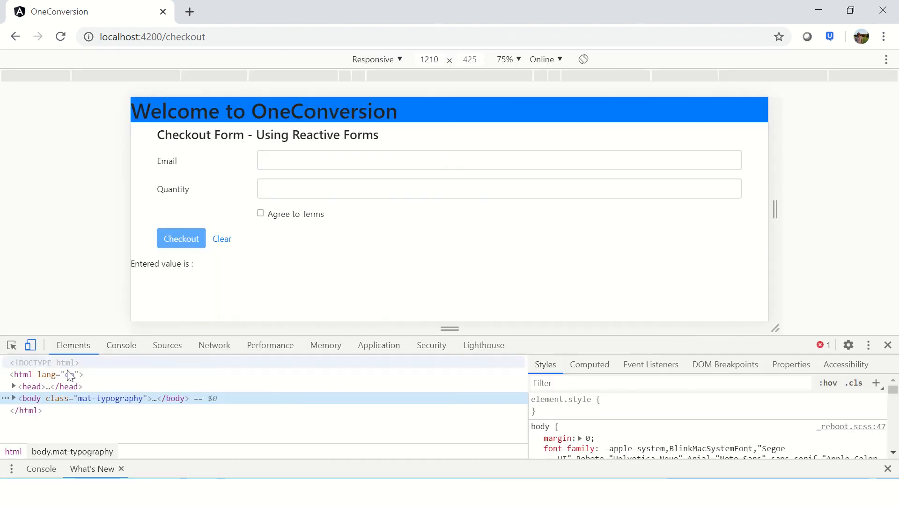
click(120, 345)
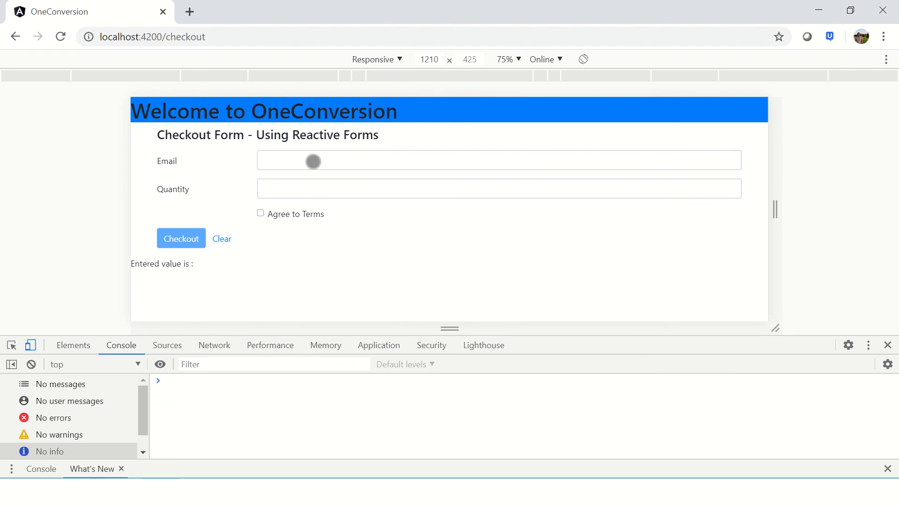
text(ARC)
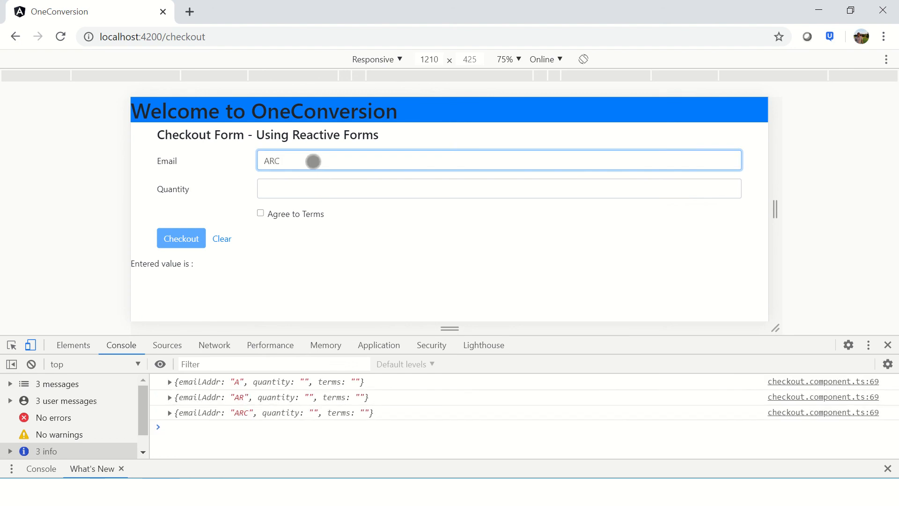
text(tutorials)
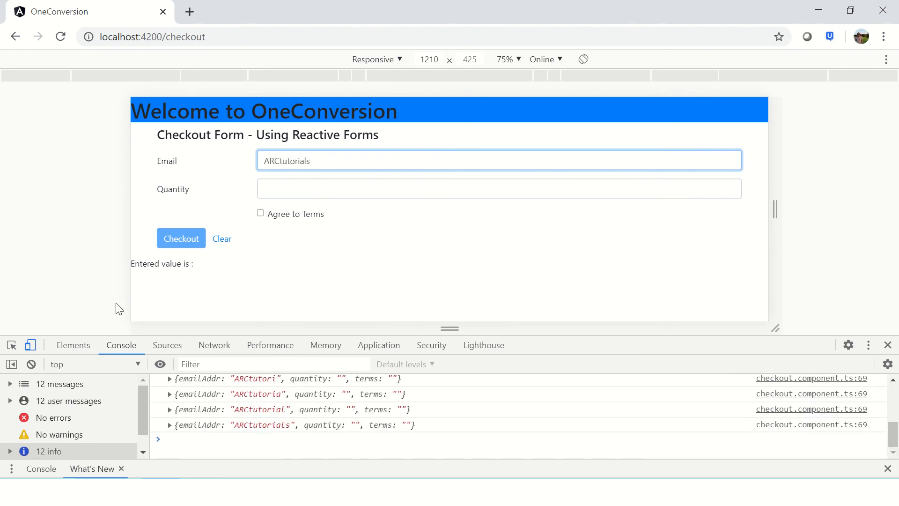
mouse_move(496, 334)
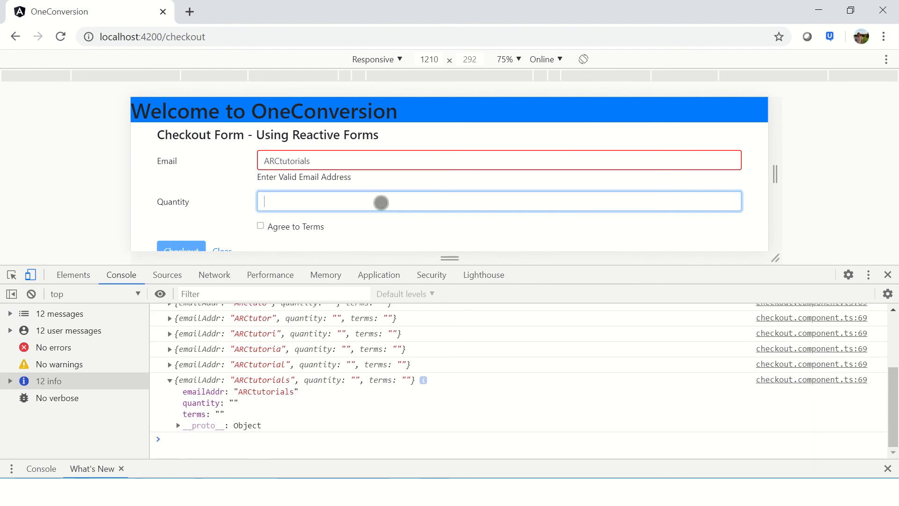
text(sdfsdf)
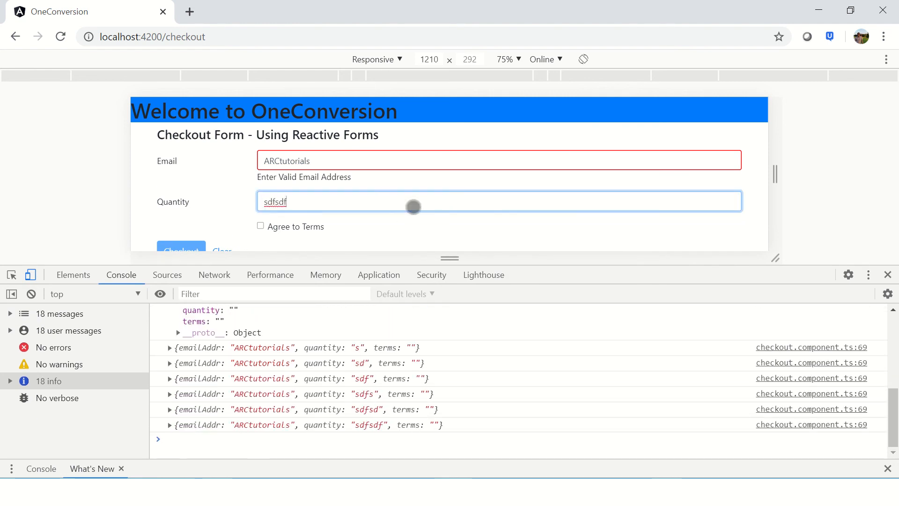
key(Backspace)
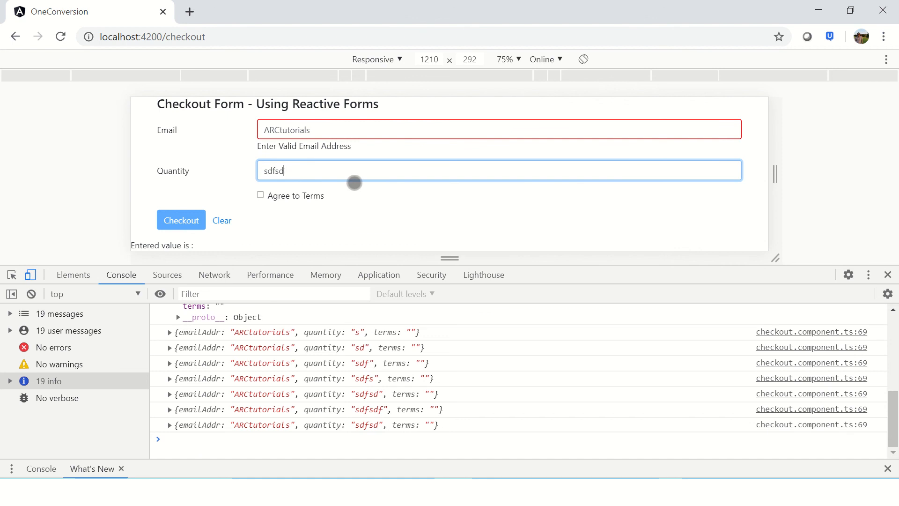
key(Backspace)
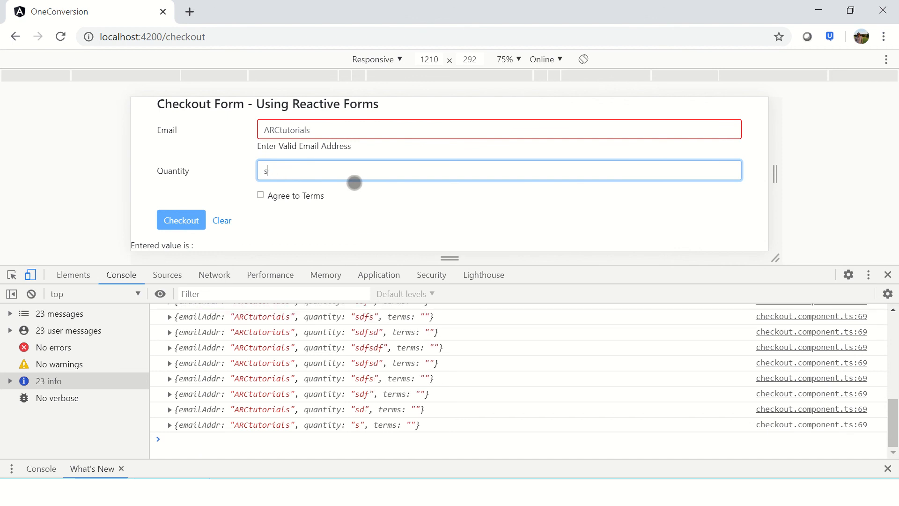
mouse_move(298, 393)
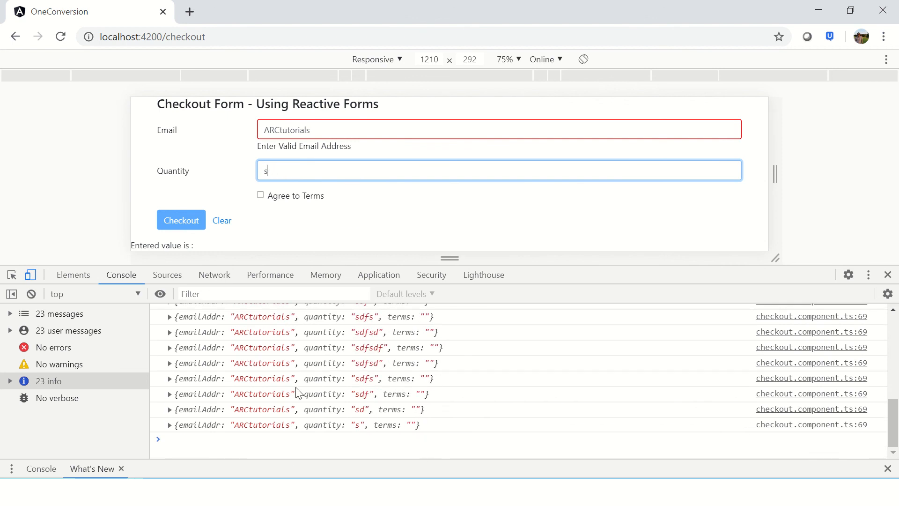